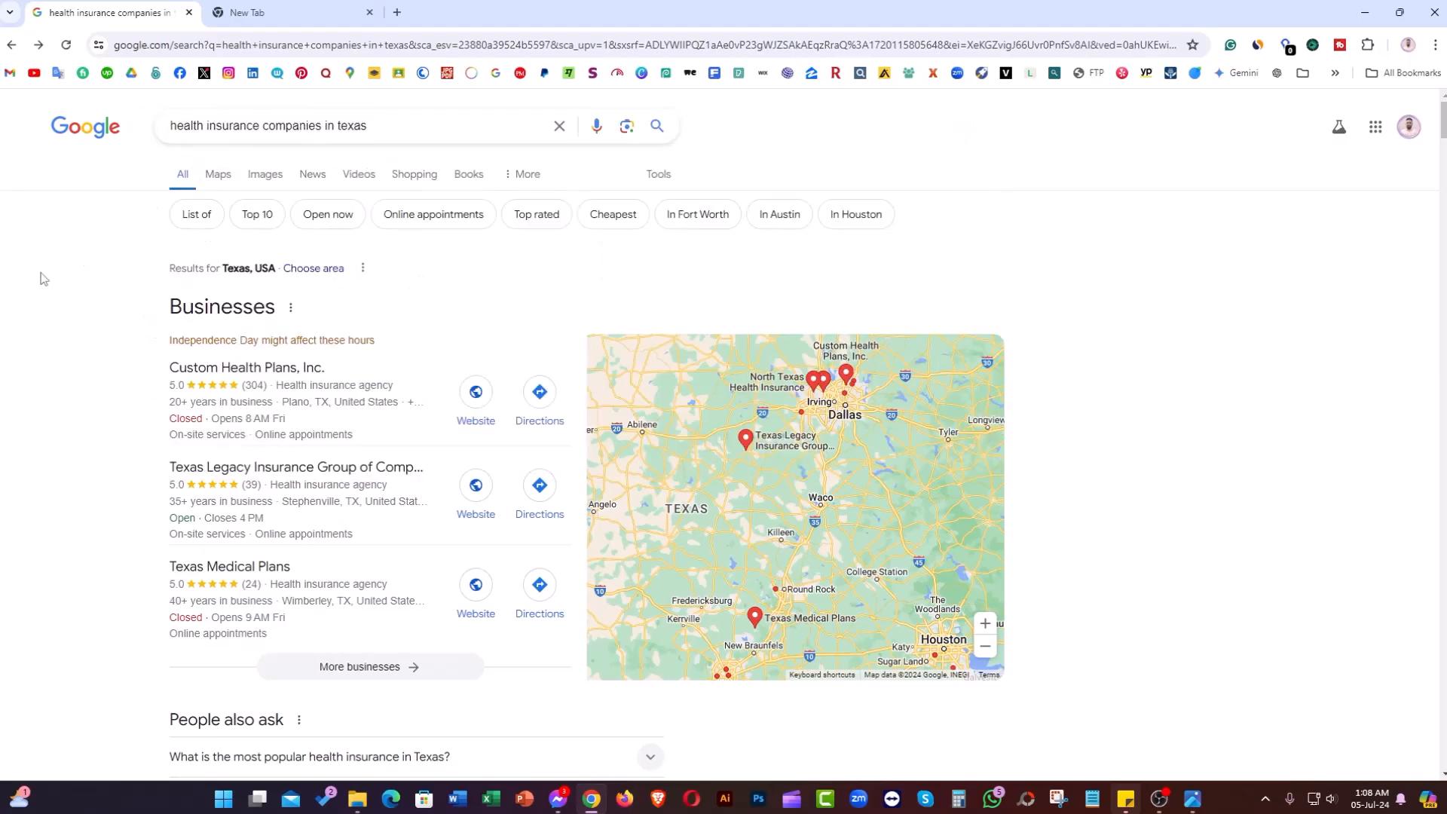
# Expand 'More businesses' to reach the full Google Local Services list of Texas health insurance agencies
pyautogui.click(360, 125)
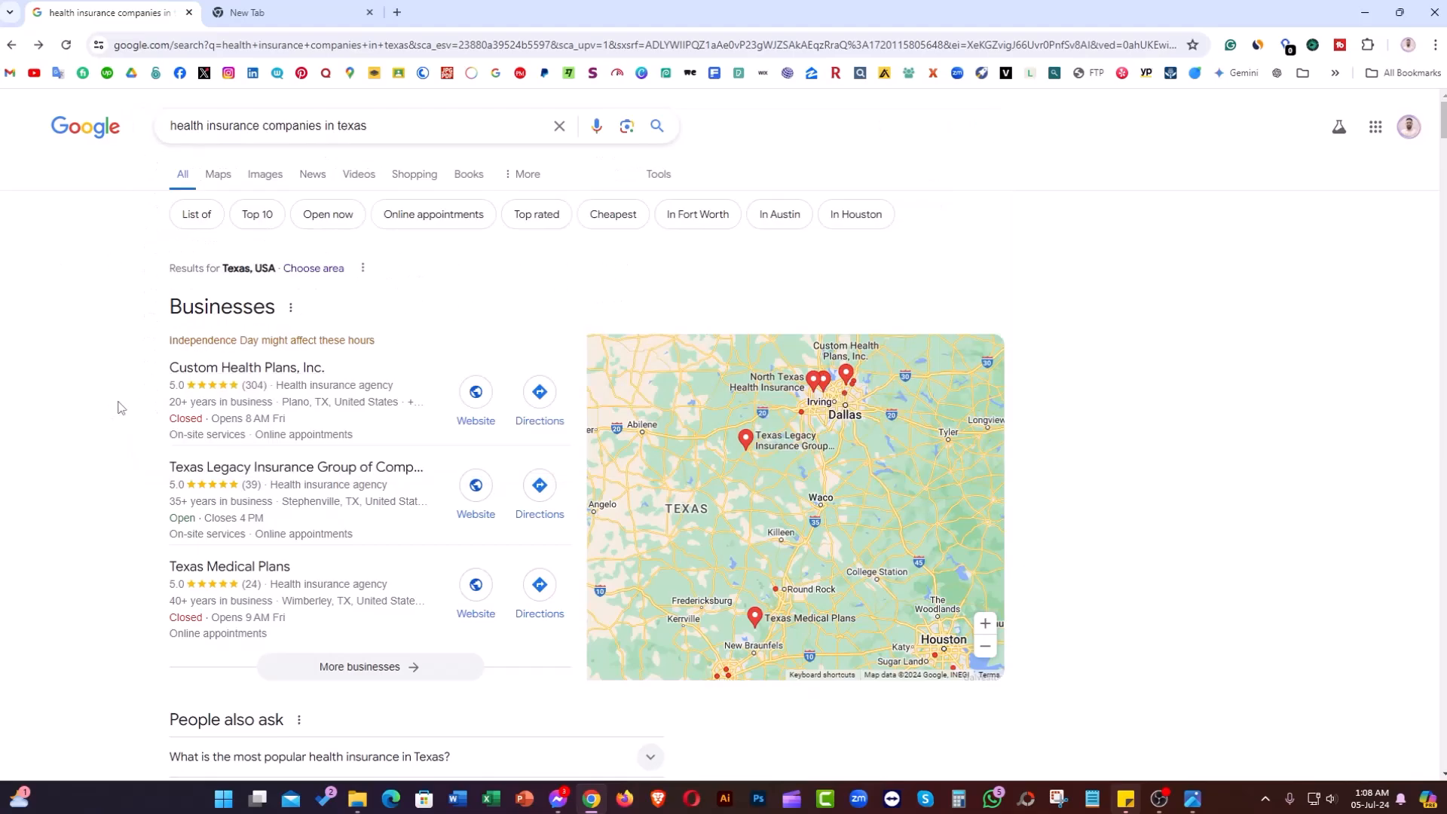
pyautogui.scroll(-3)
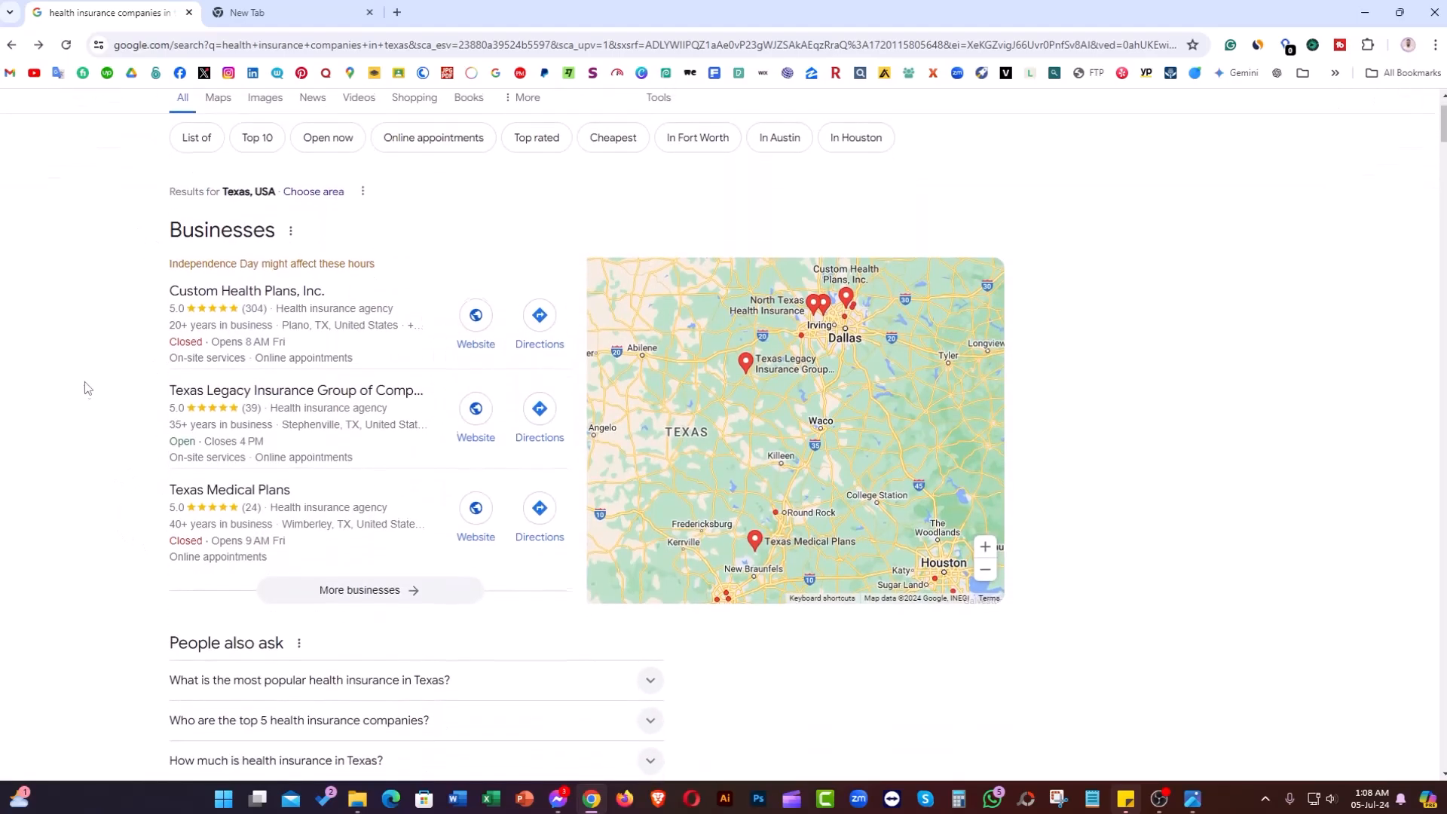
pyautogui.scroll(-3)
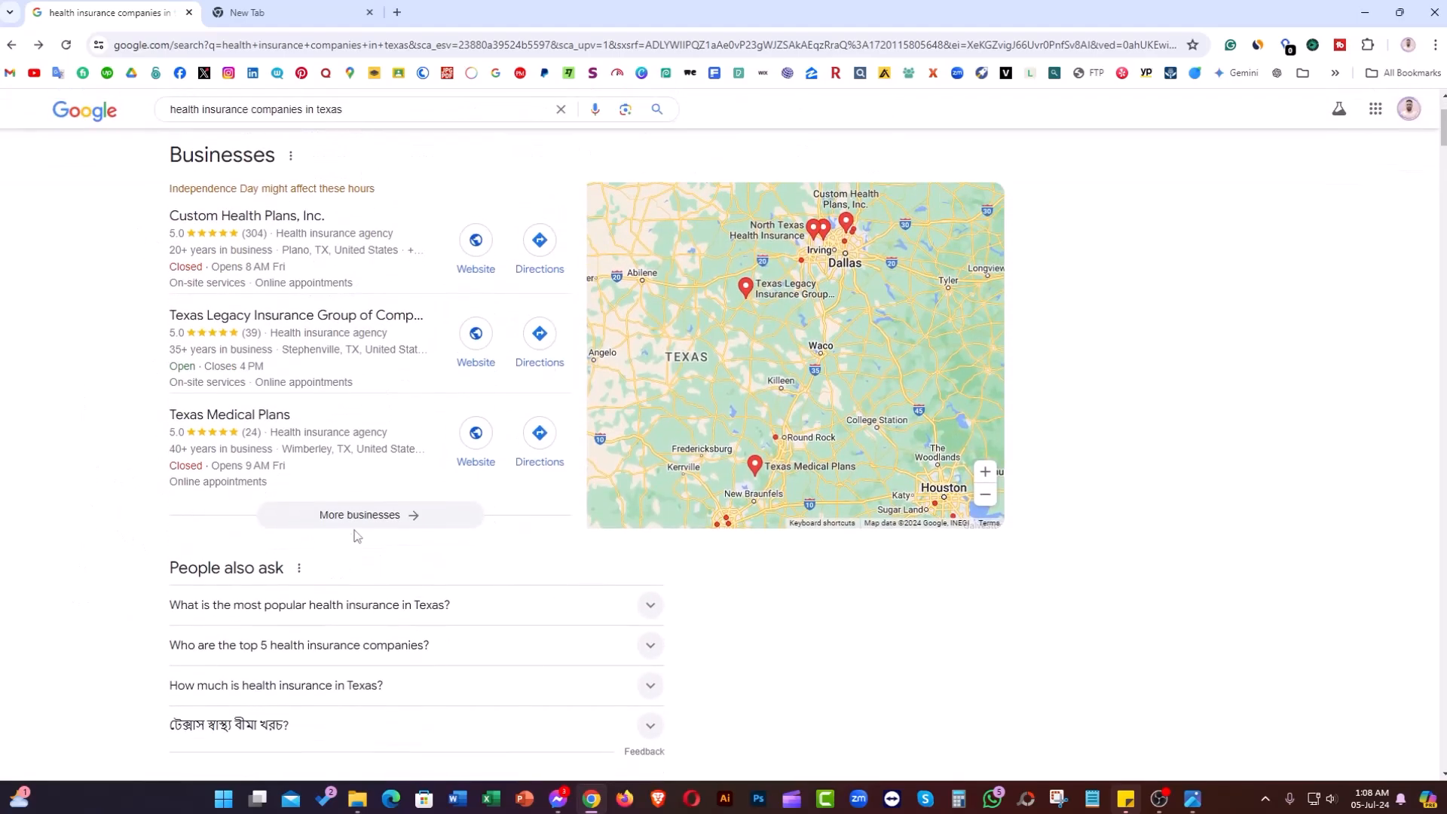
pyautogui.click(359, 514)
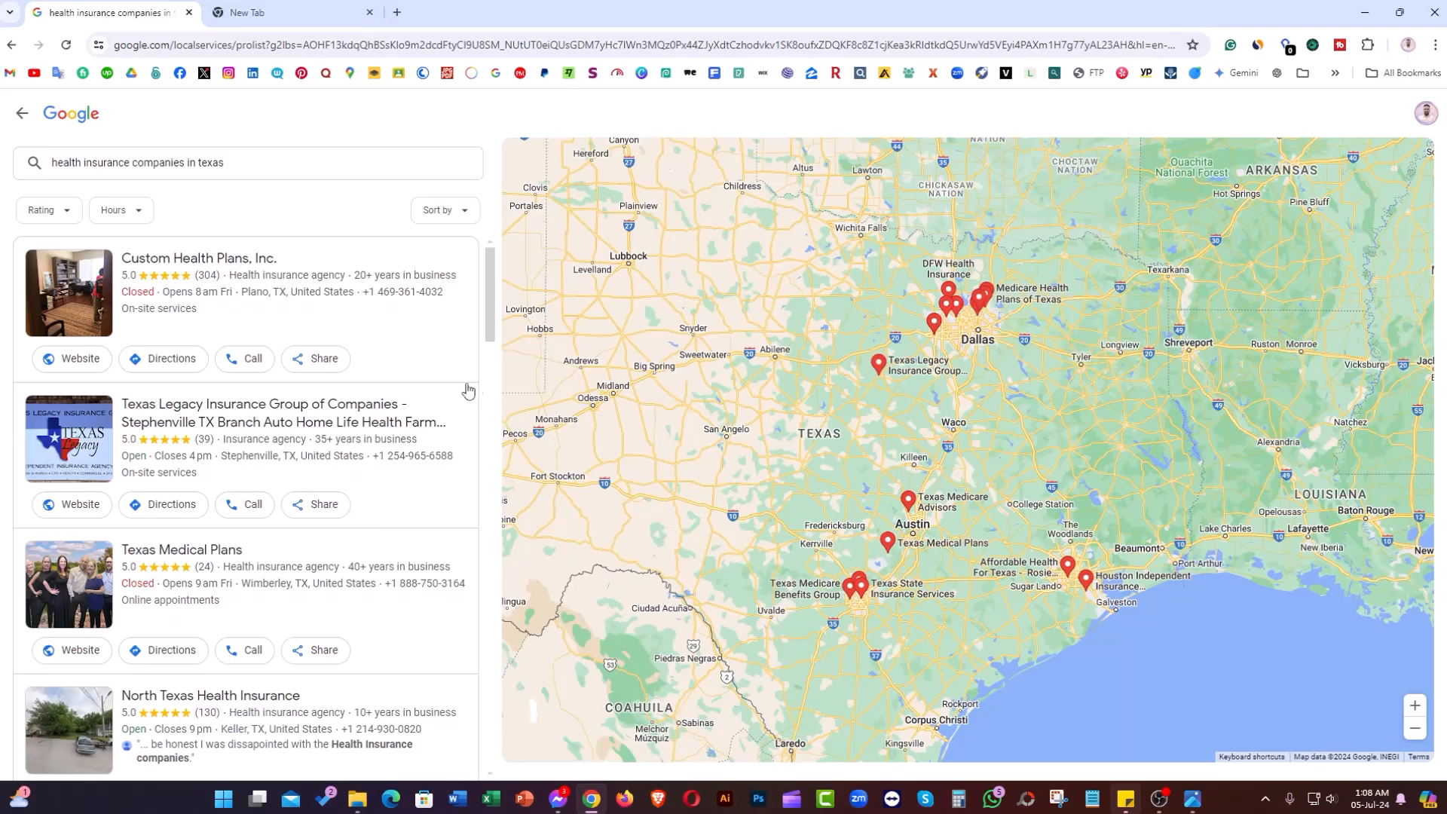
# Scroll through the agency listings beside the map and return to the top of the page
pyautogui.click(877, 360)
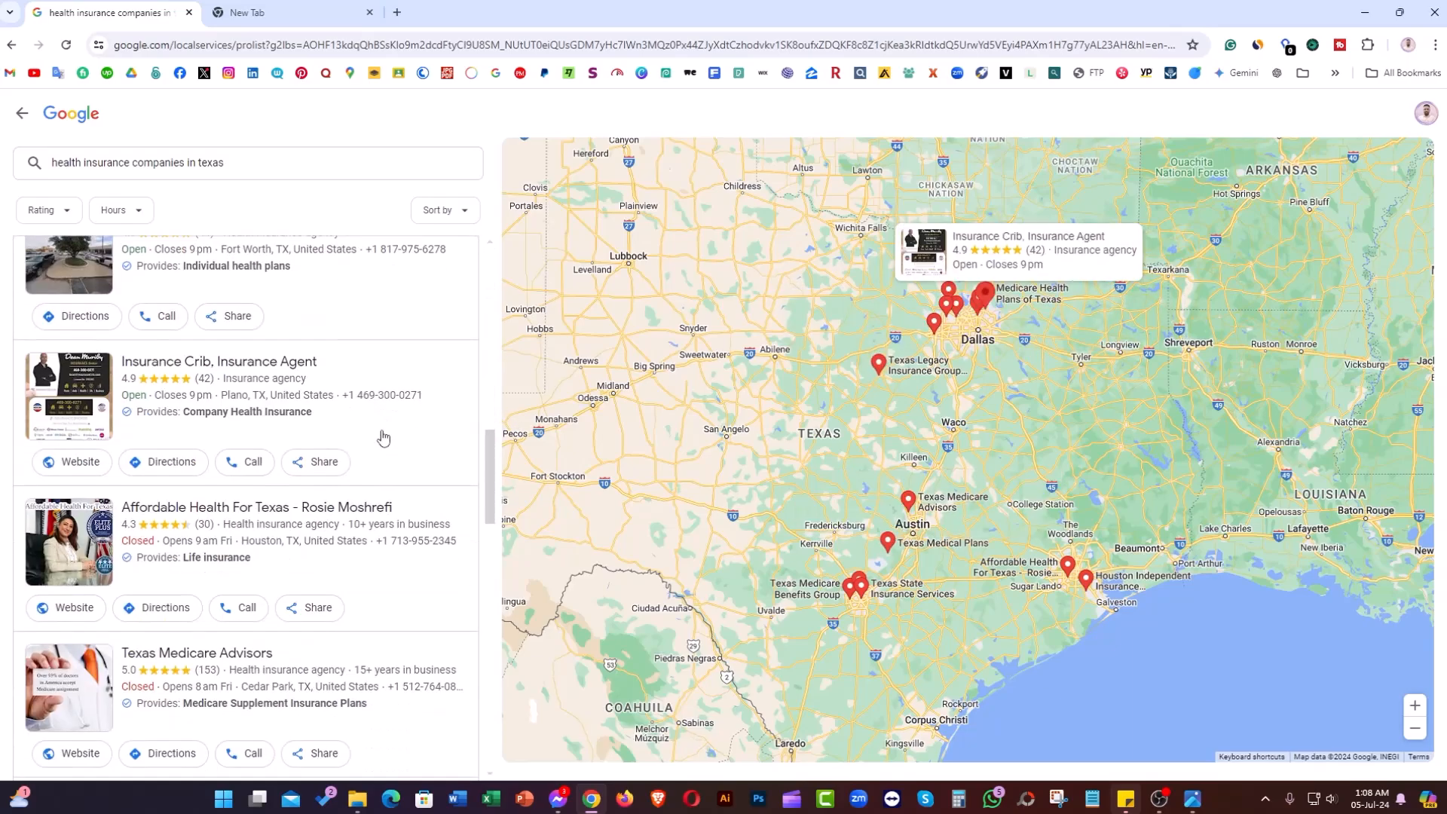
pyautogui.scroll(-3)
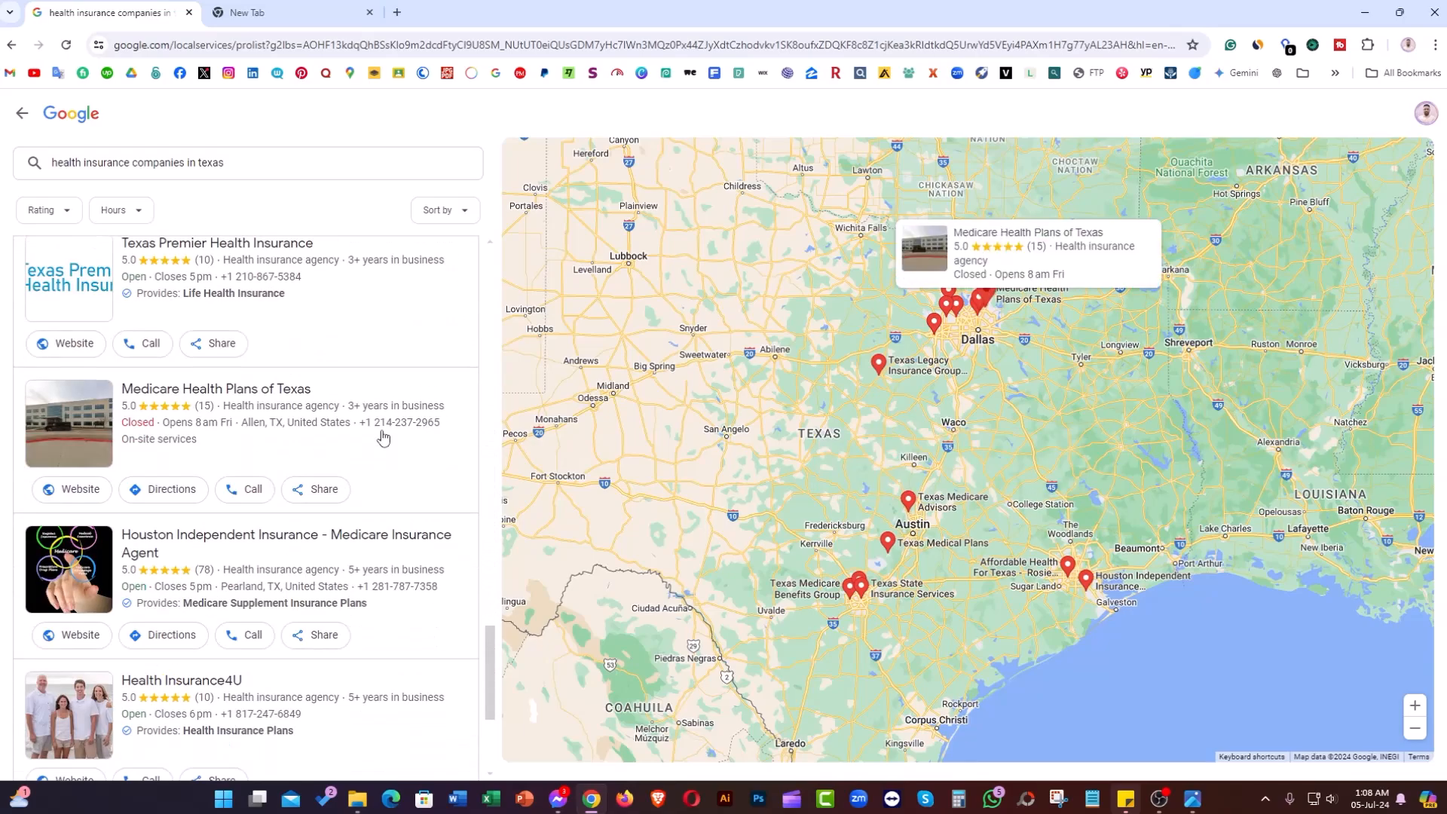
pyautogui.scroll(-3)
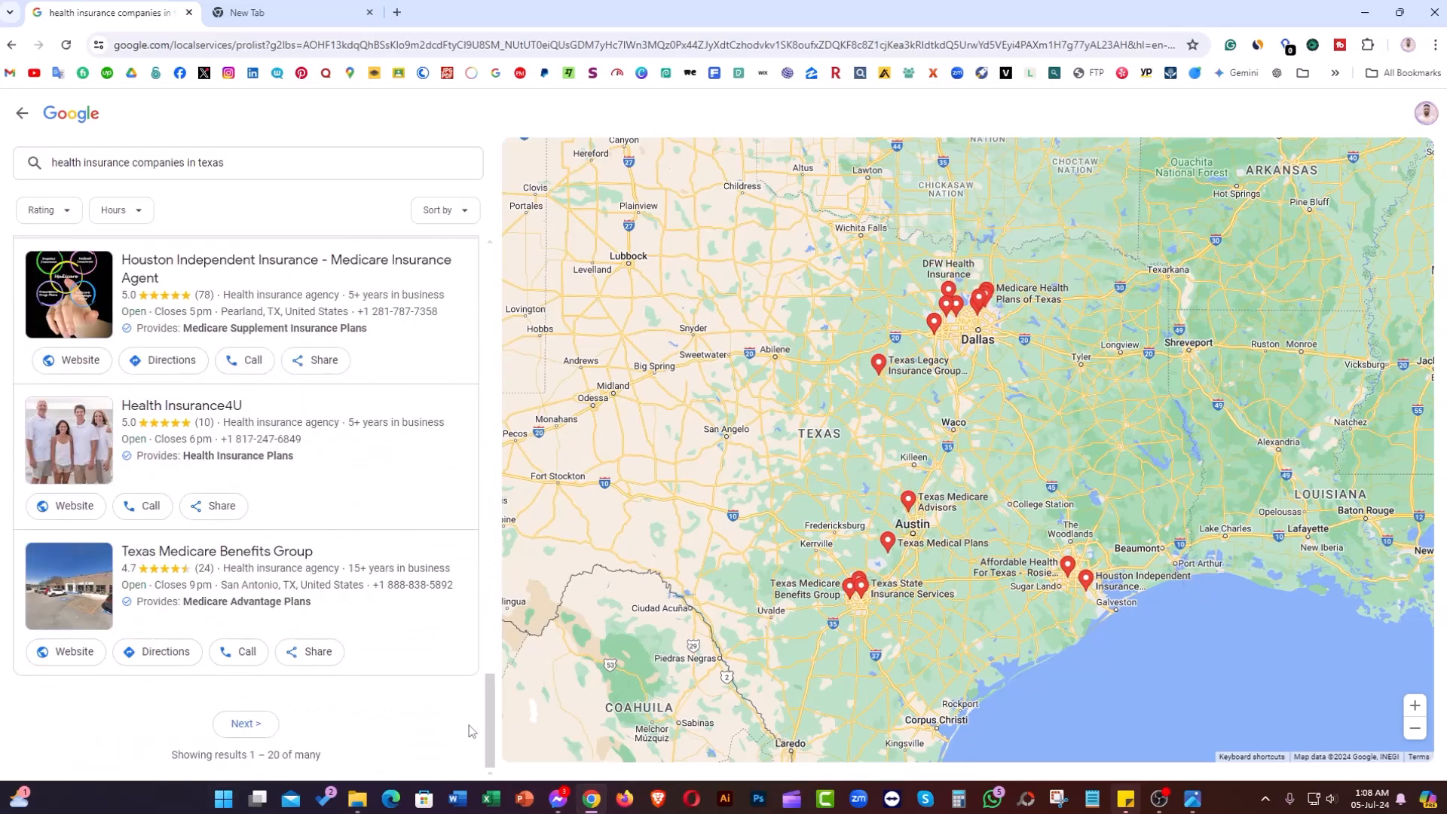
pyautogui.scroll(-3)
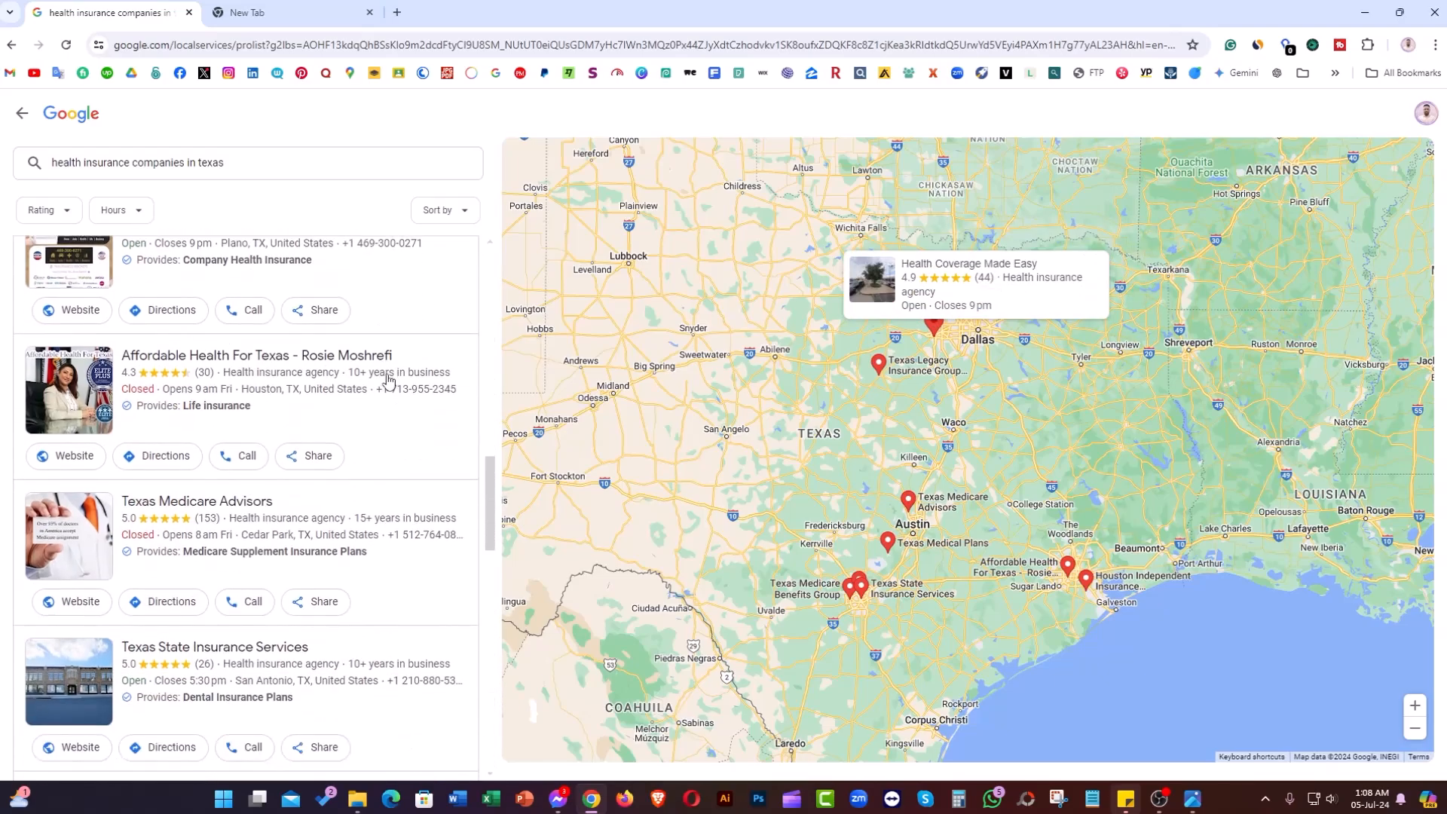
pyautogui.scroll(-3)
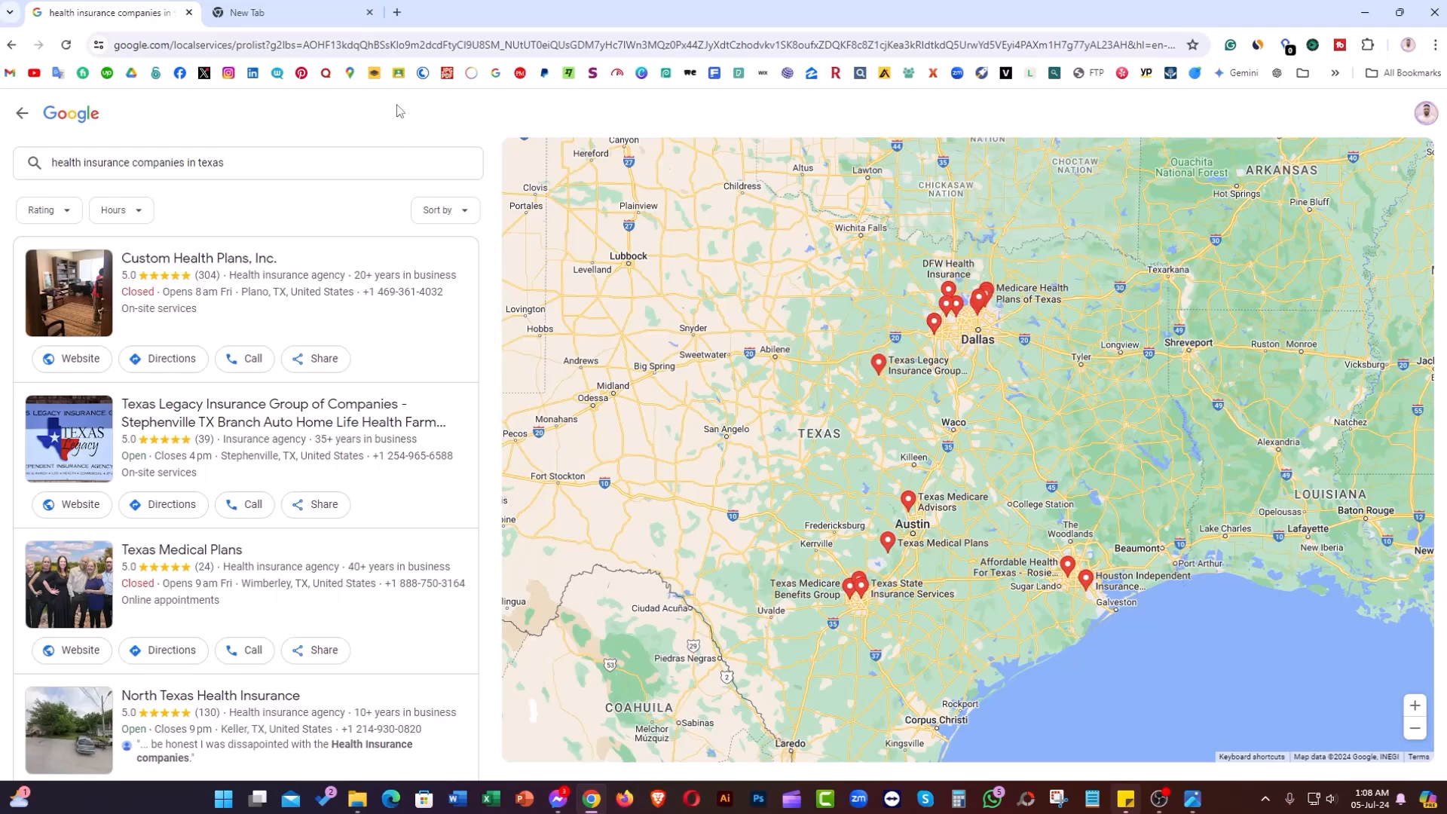
pyautogui.click(286, 12)
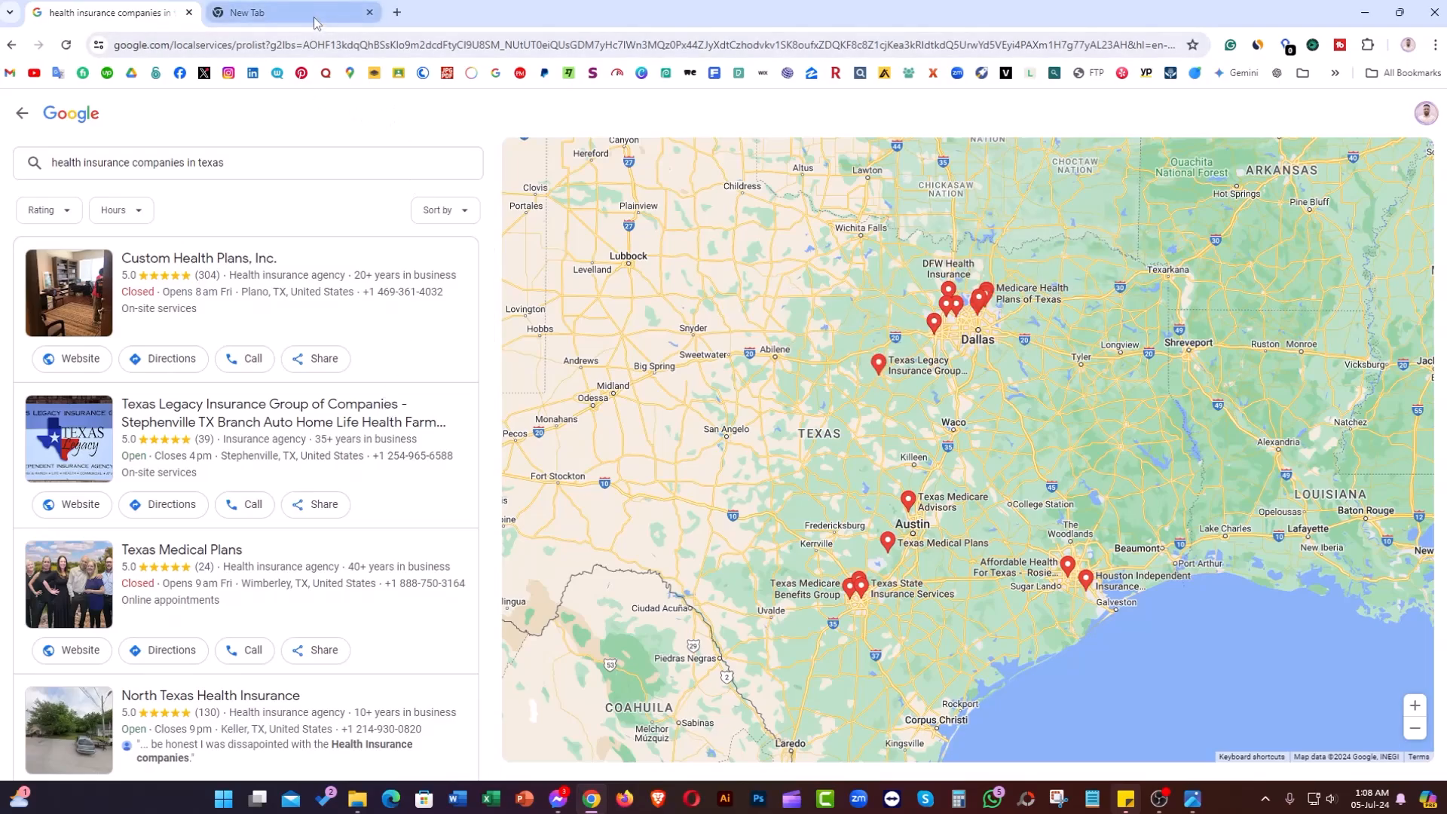
pyautogui.moveTo(294, 12)
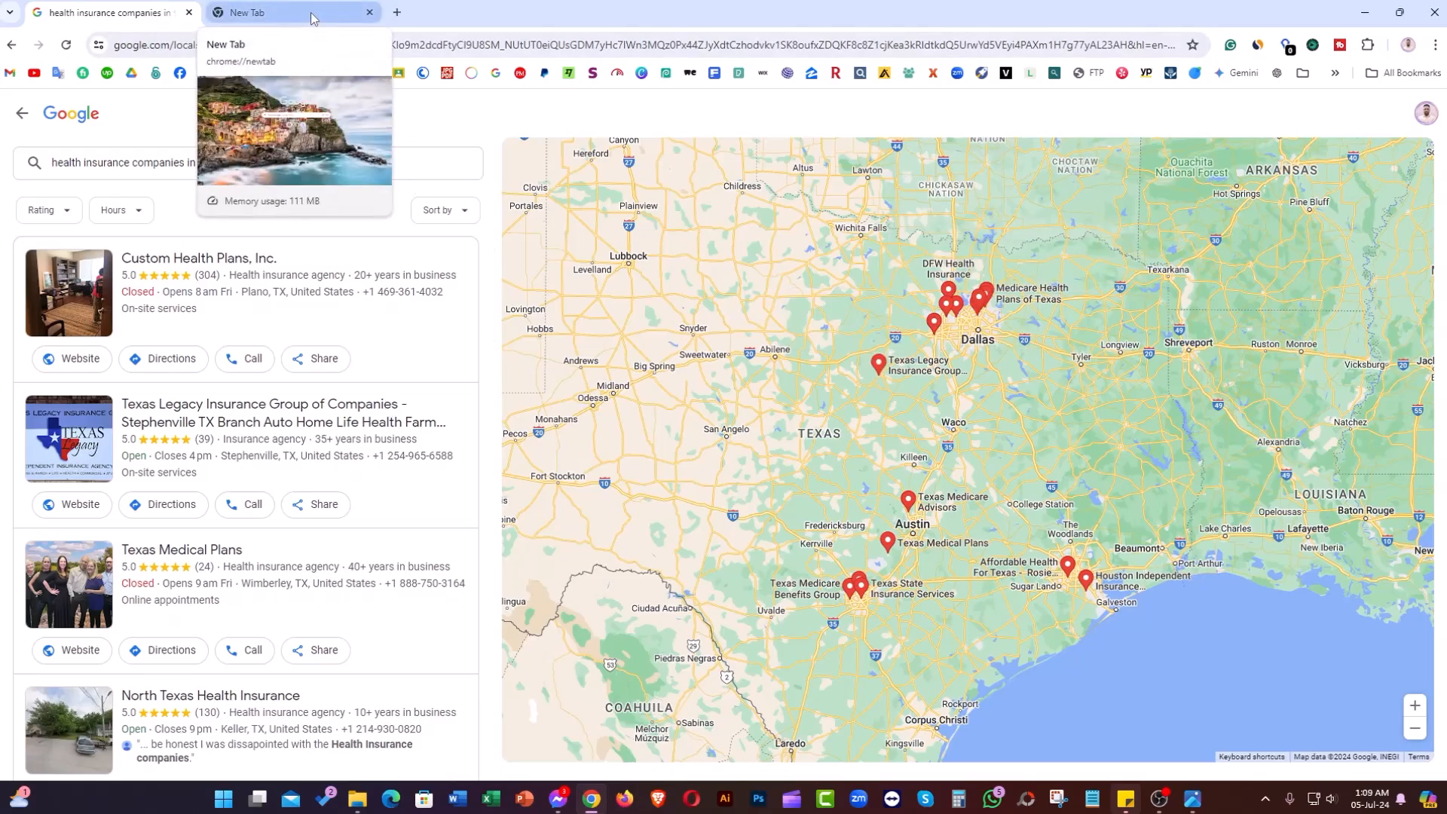
# Search Google for 'instant data scraper' and launch its Chrome Web Store listing in a new tab
pyautogui.click(291, 12)
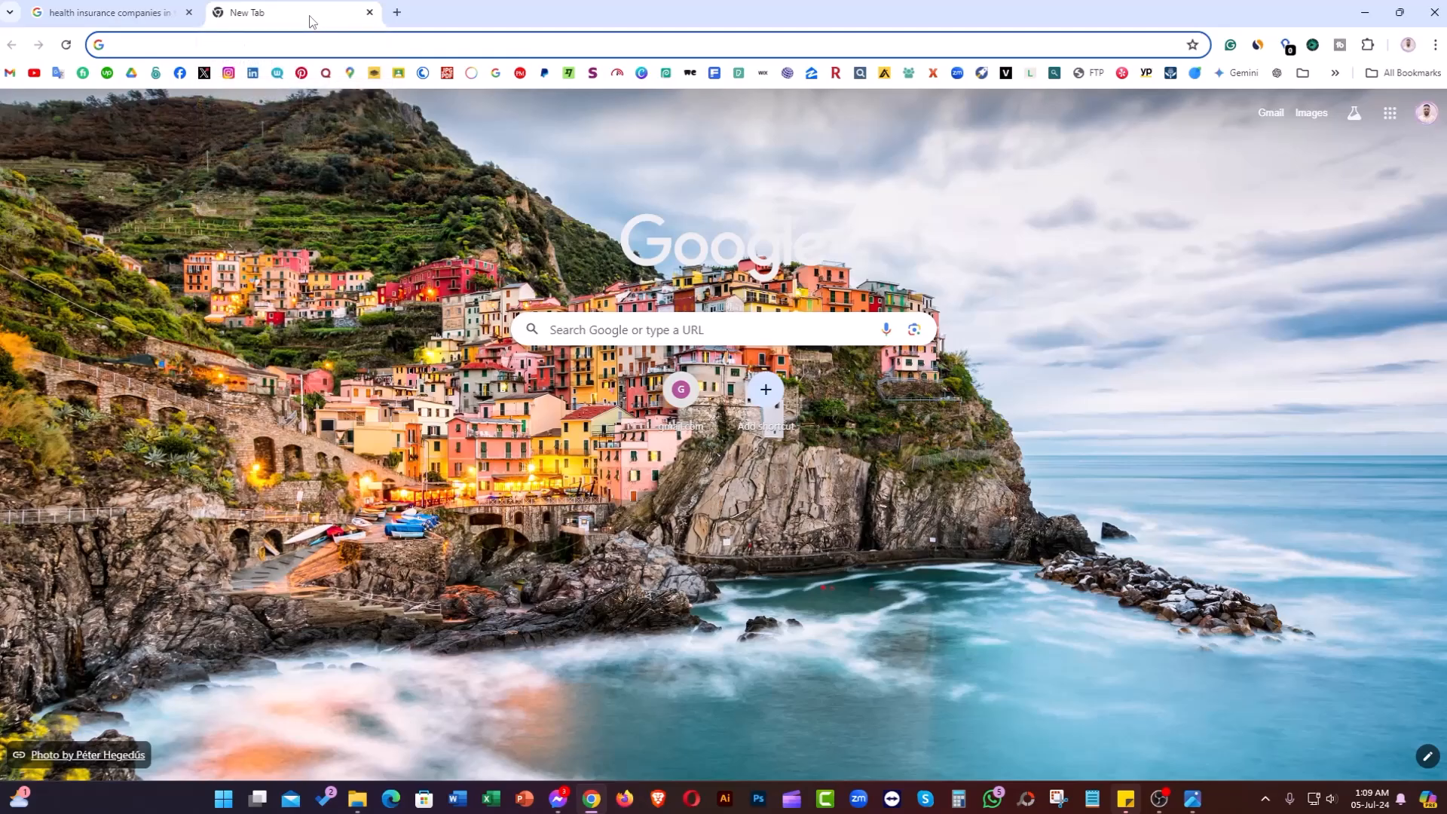
pyautogui.write('instant data scraper')
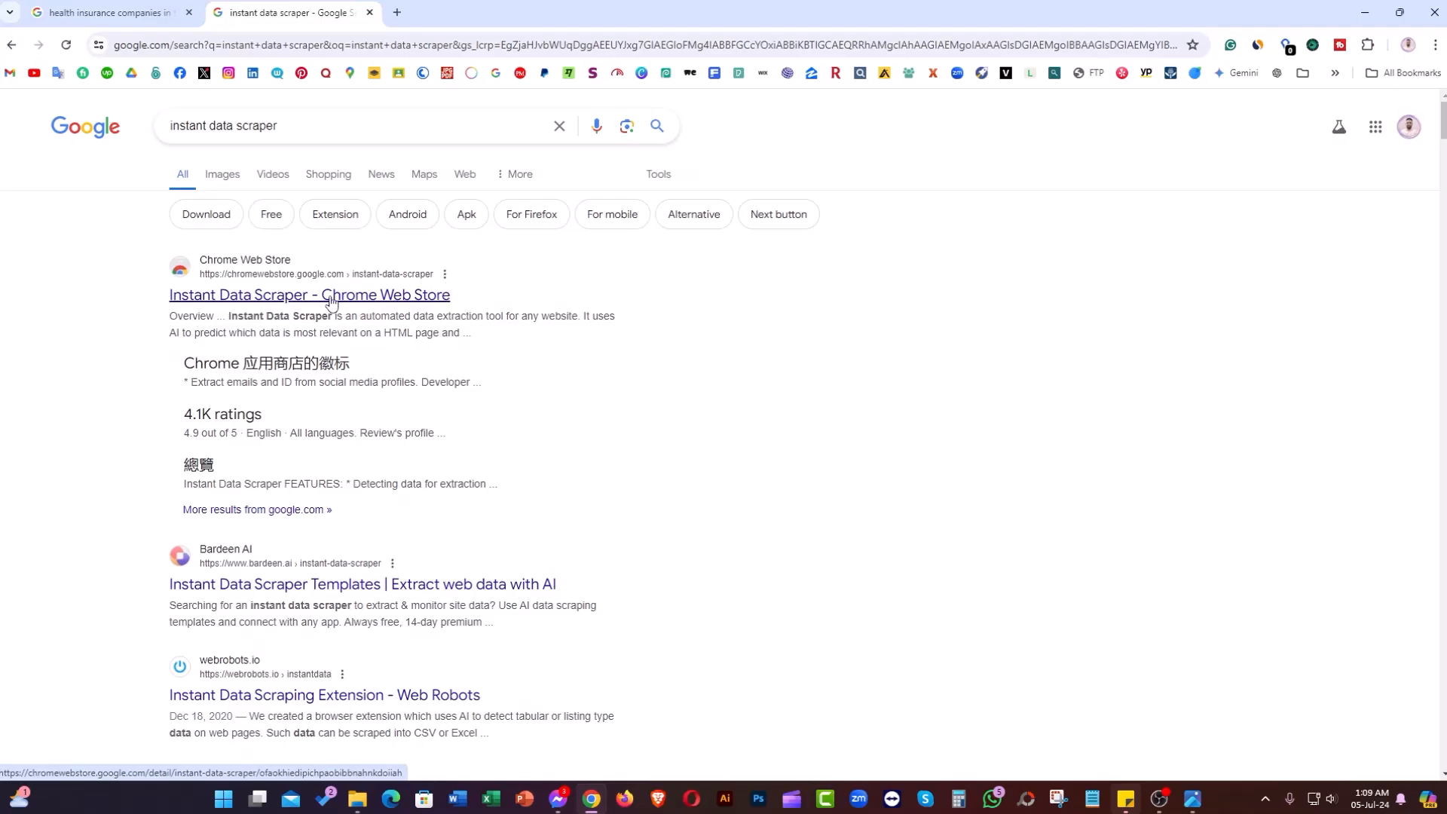
pyautogui.click(309, 294)
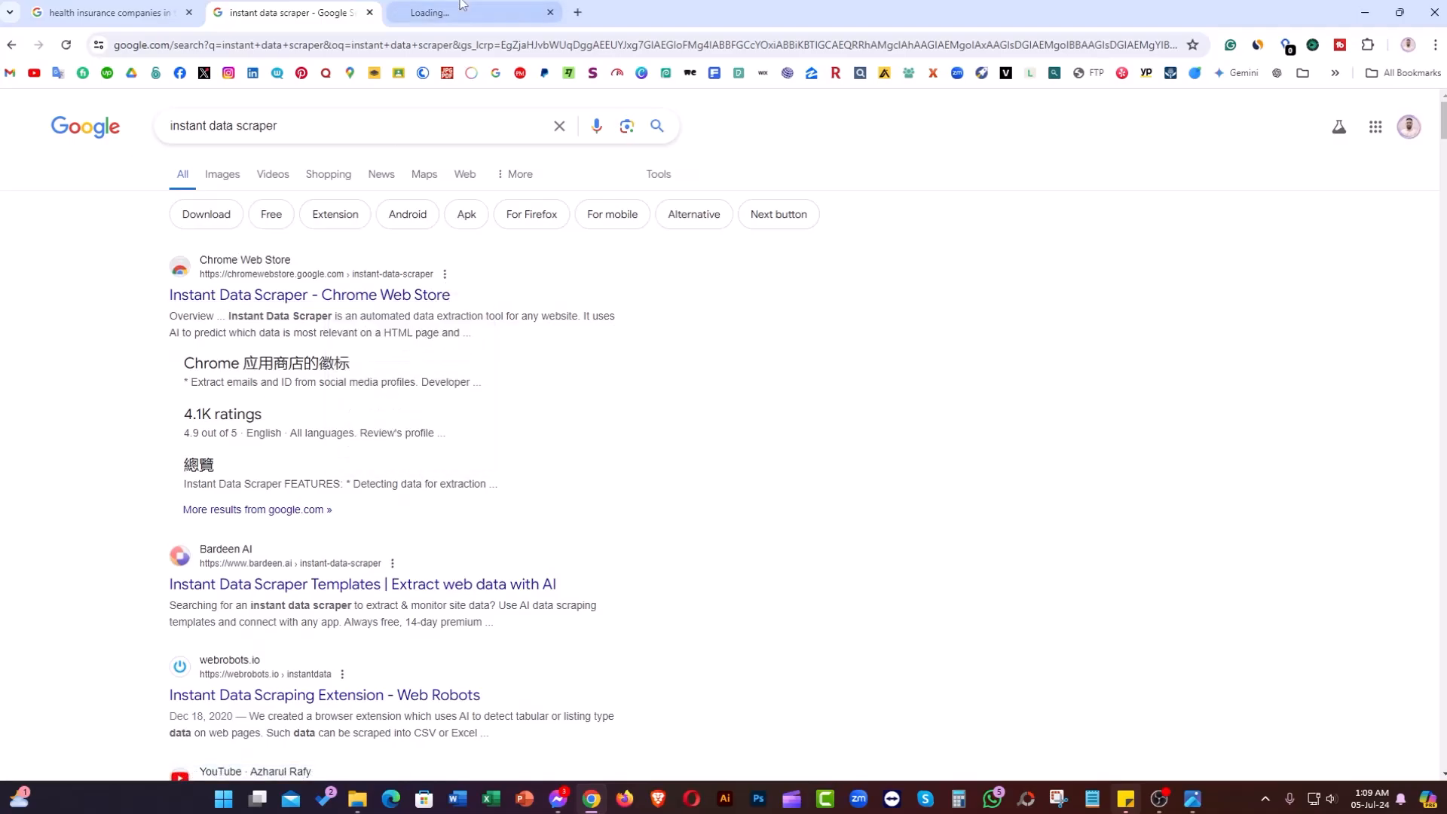
# Install the Instant Data Scraper extension from its Chrome Web Store page and dismiss the added notice
pyautogui.click(309, 293)
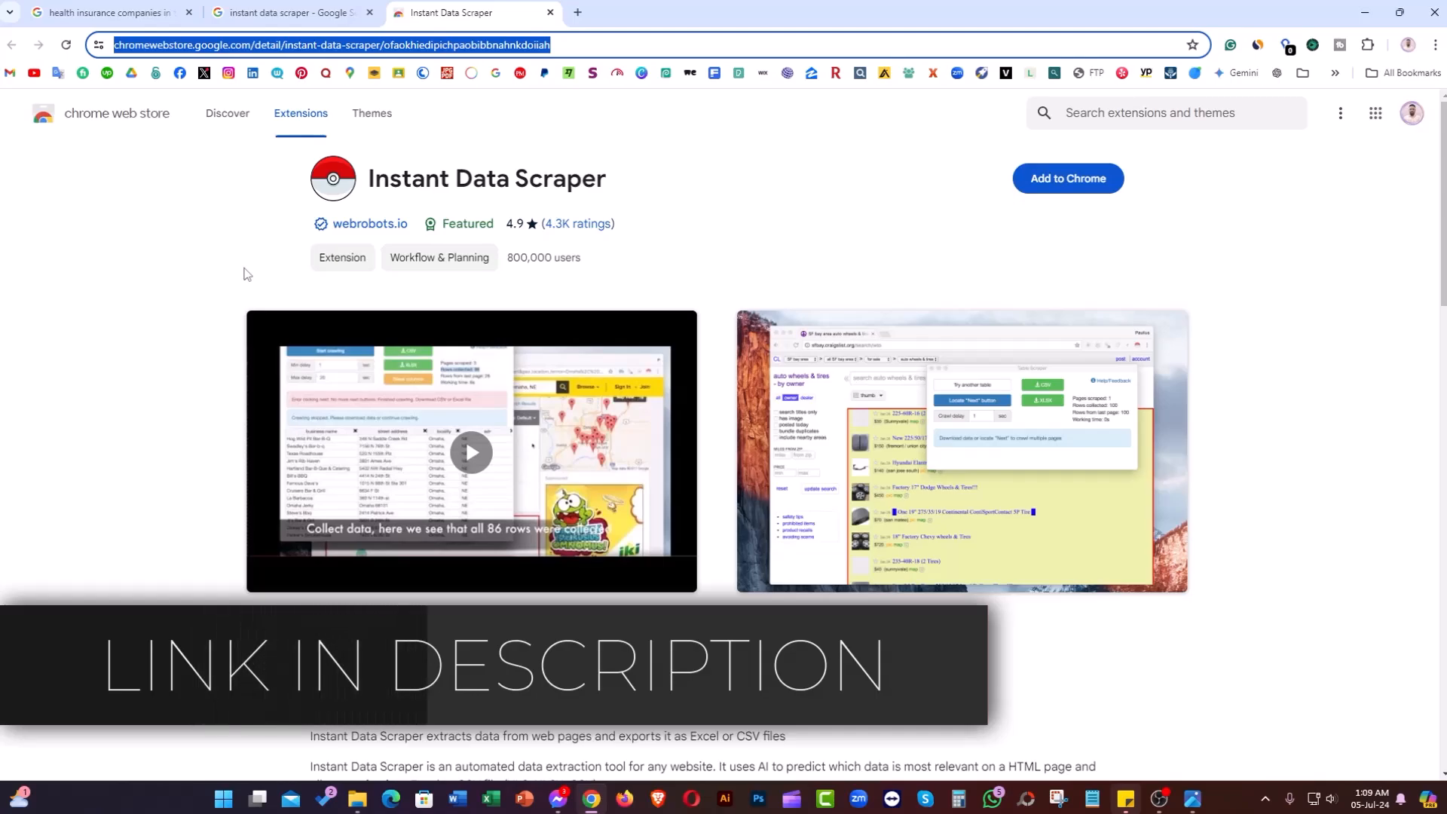
pyautogui.moveTo(718, 146)
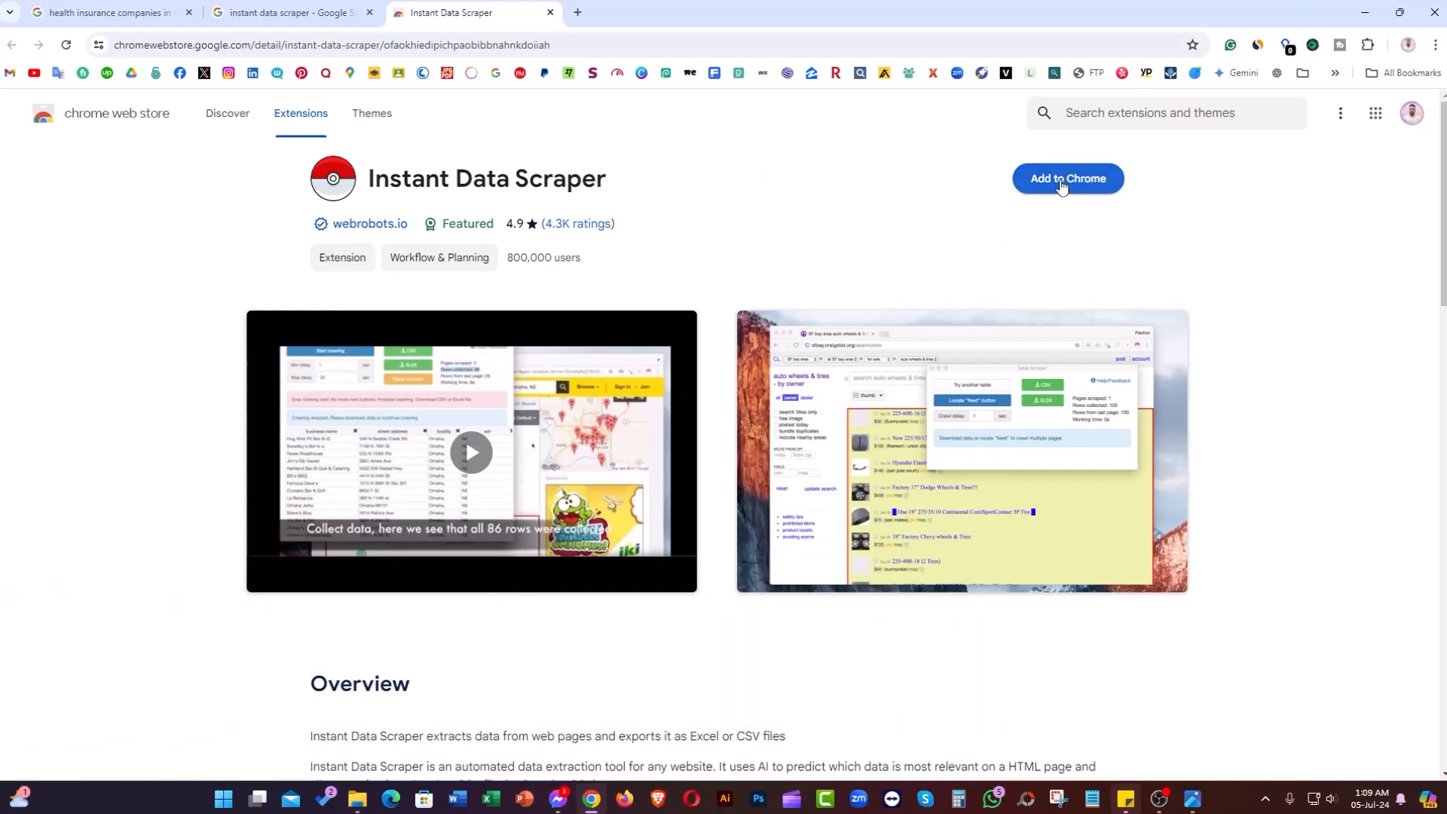
pyautogui.click(1067, 178)
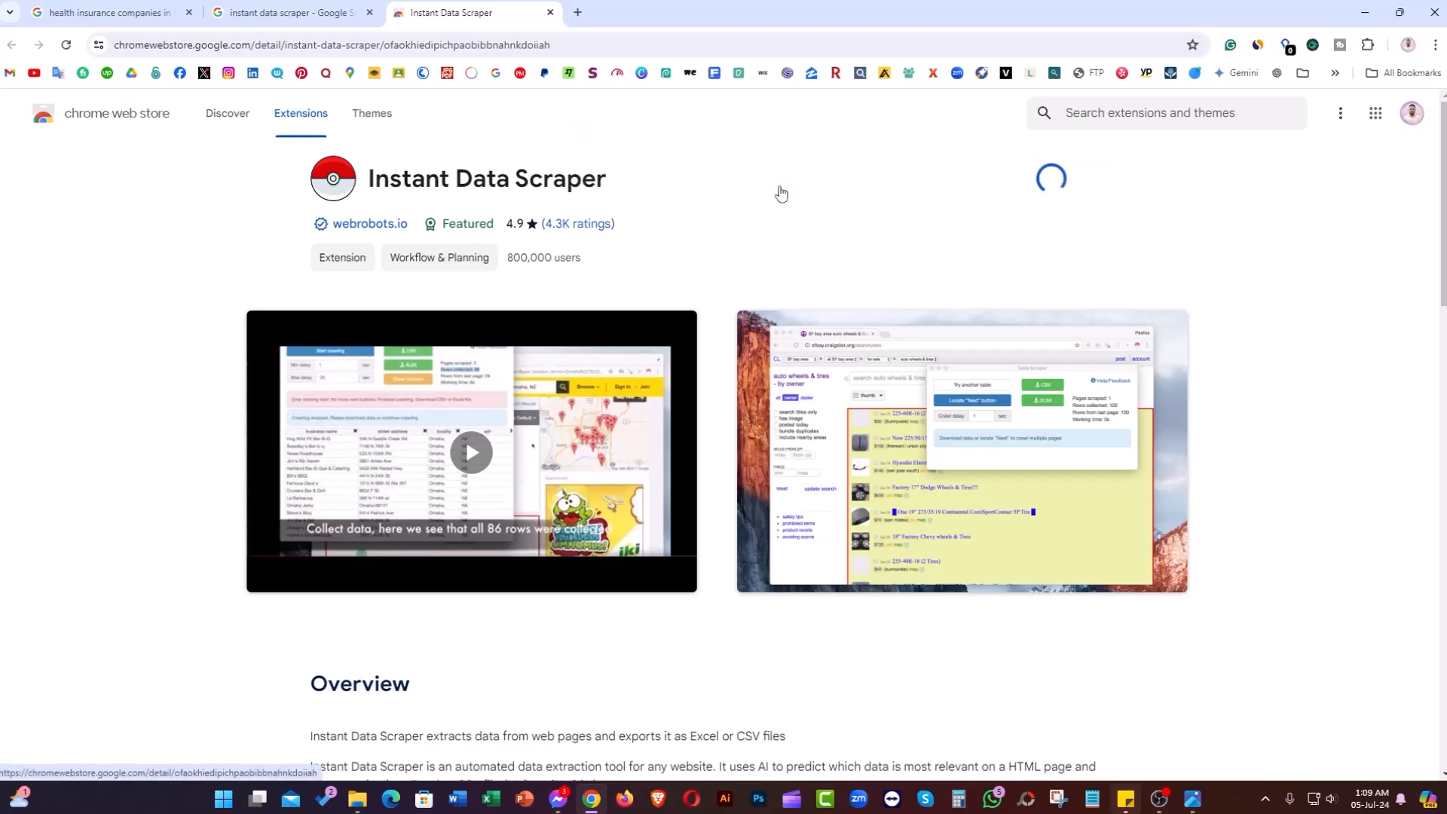
pyautogui.click(1050, 178)
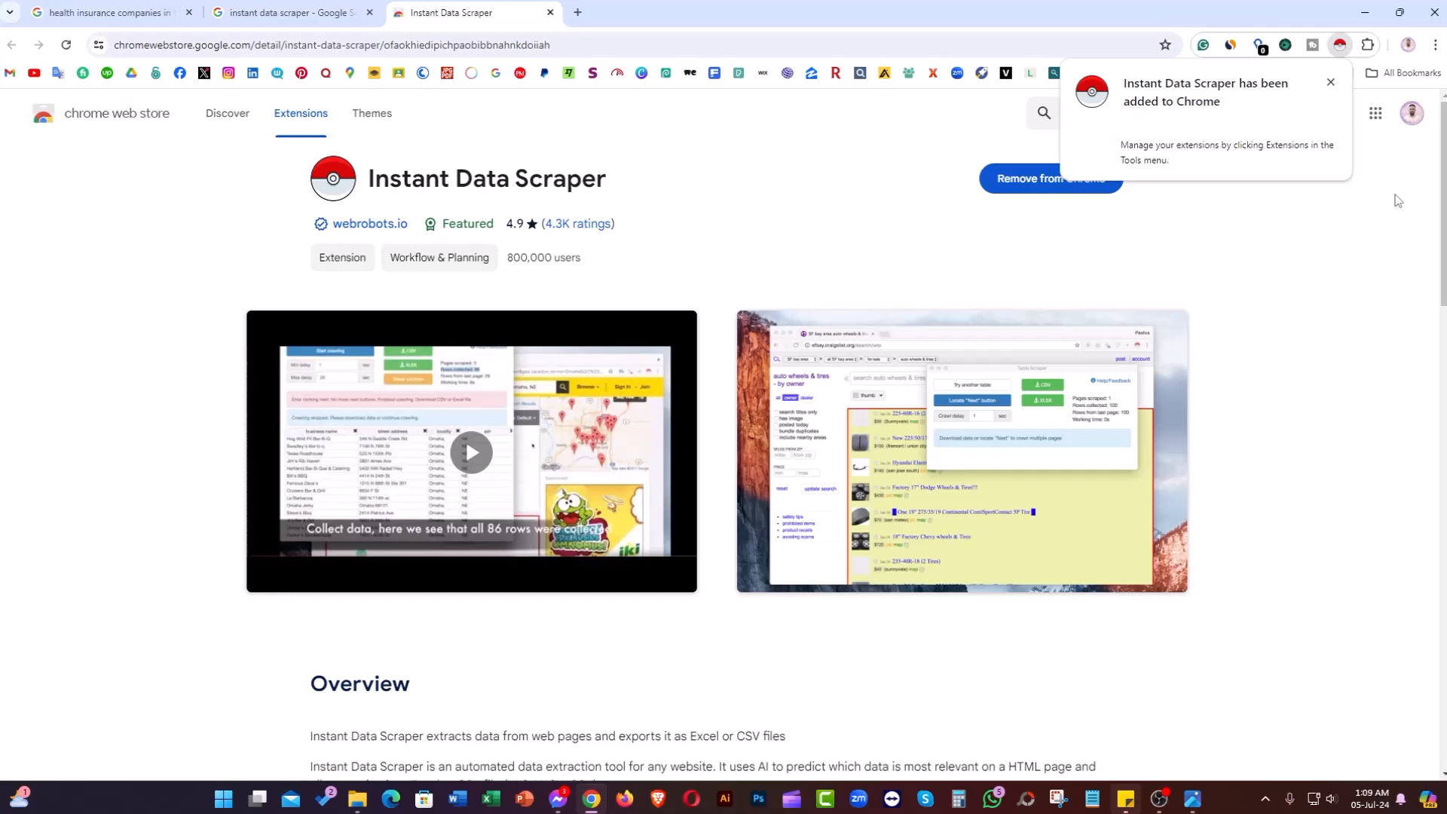
pyautogui.click(1329, 81)
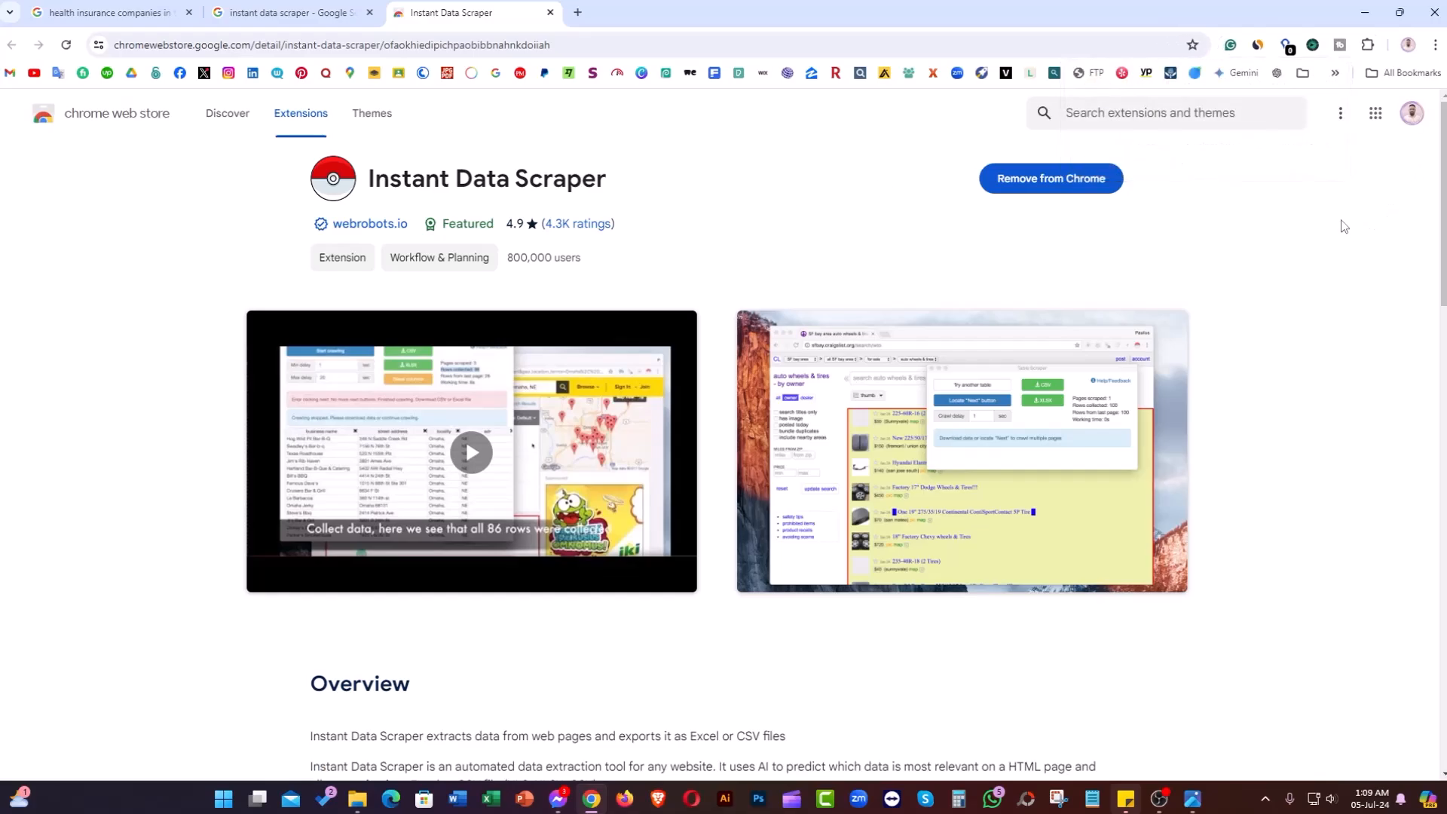
# Pin Instant Data Scraper to the Chrome toolbar via the Extensions menu and return to the listings tab
pyautogui.click(1367, 44)
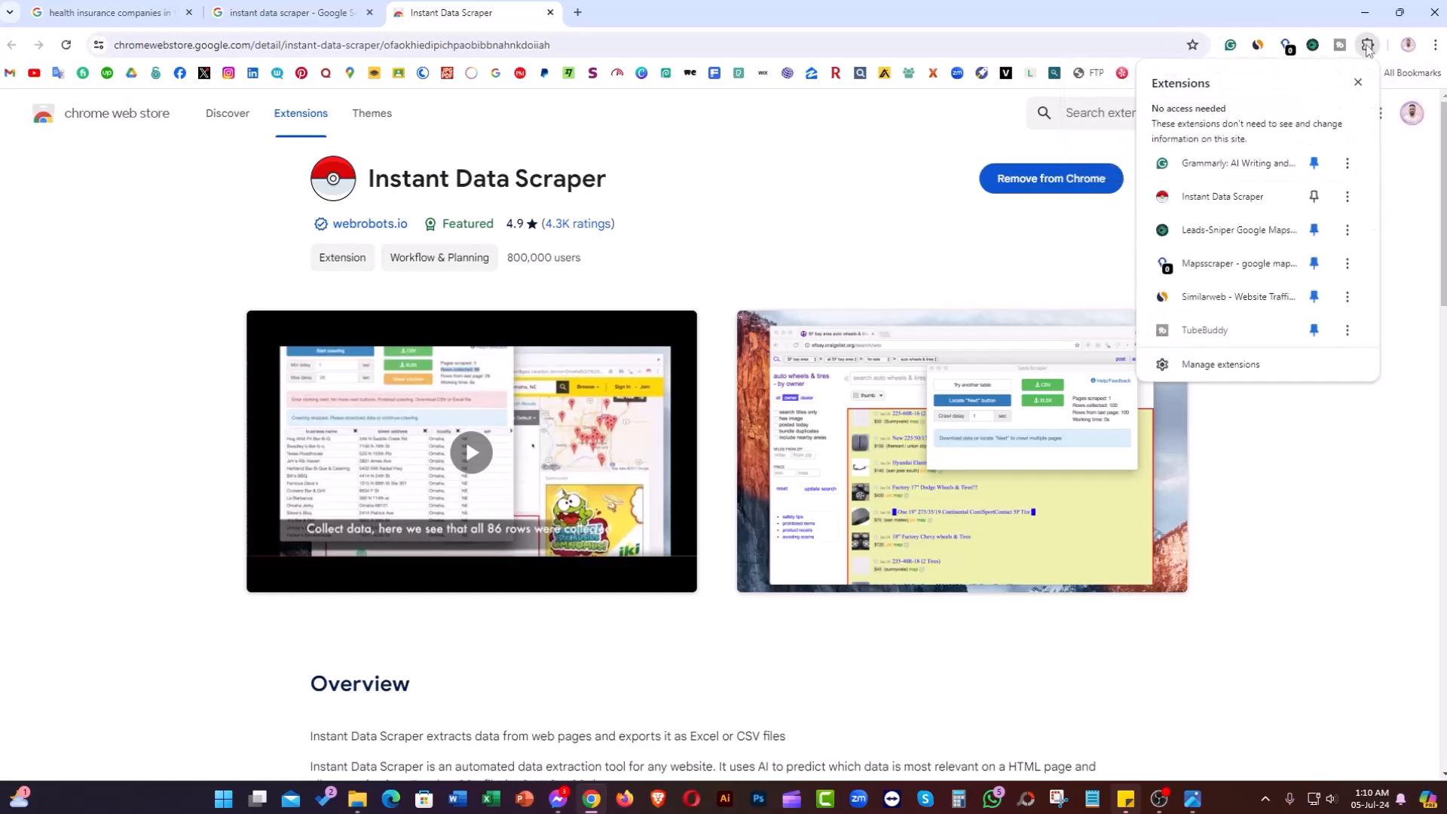
pyautogui.click(1314, 196)
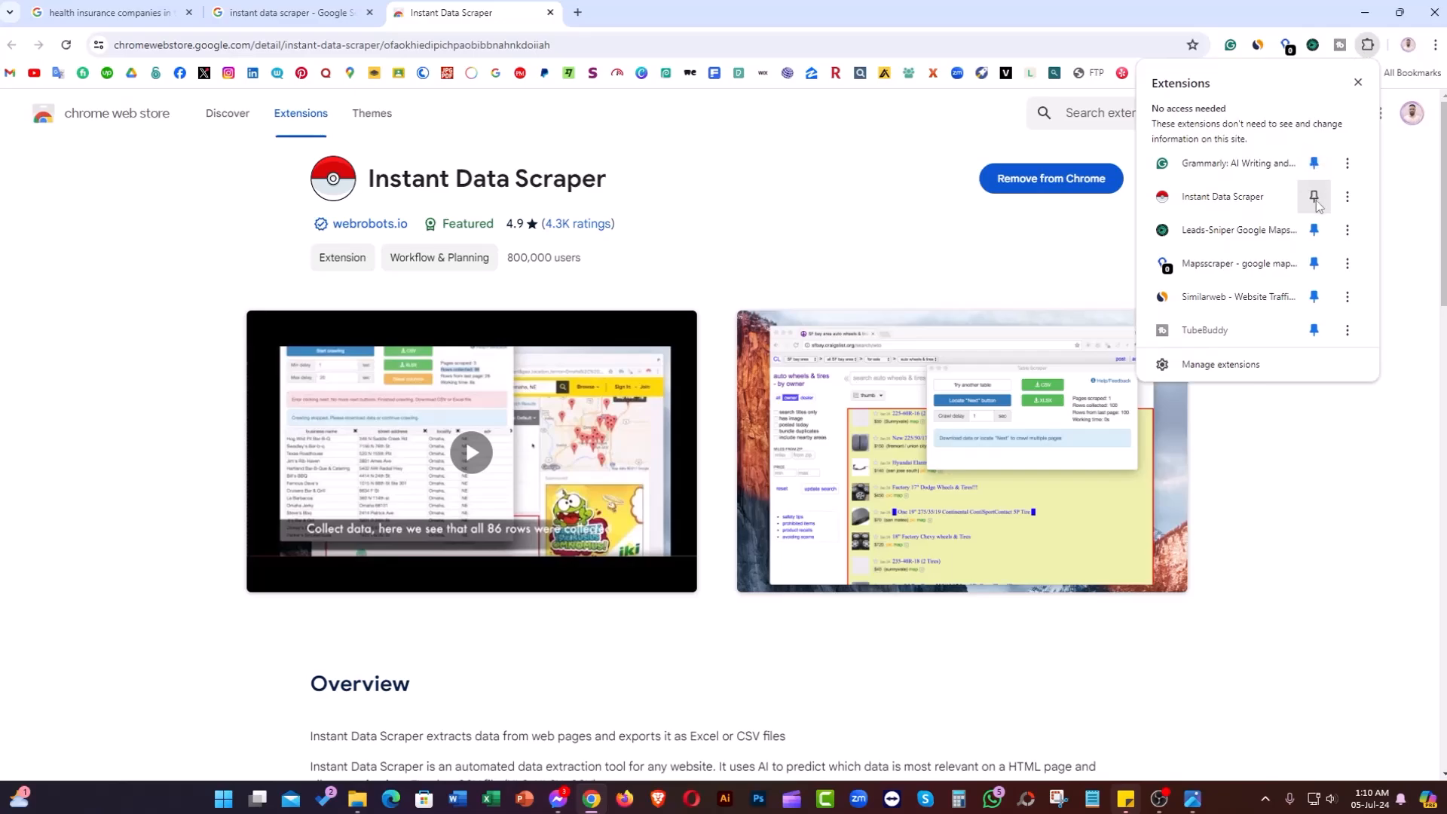
pyautogui.click(1314, 195)
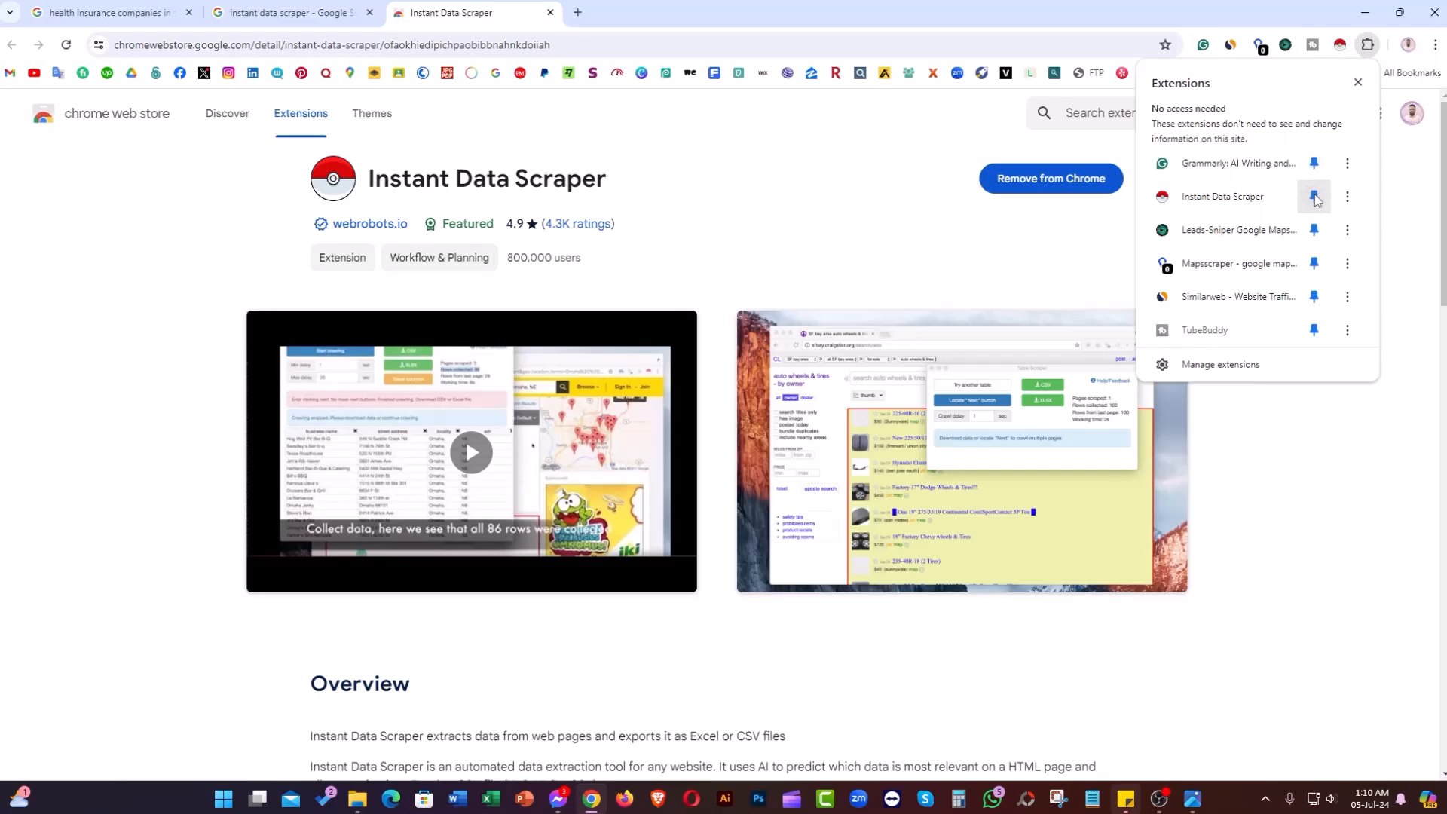
pyautogui.click(1314, 196)
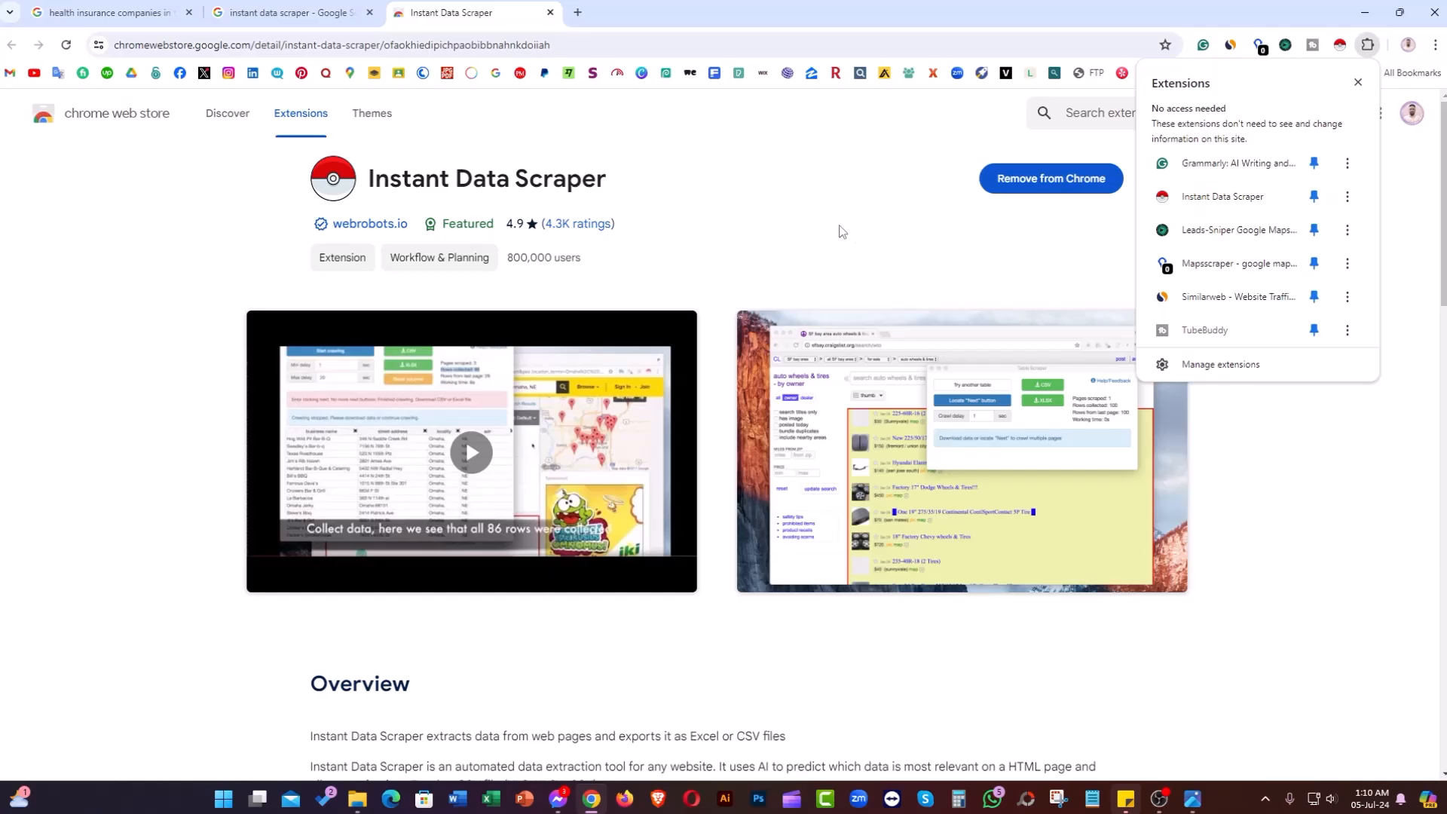
pyautogui.click(1367, 43)
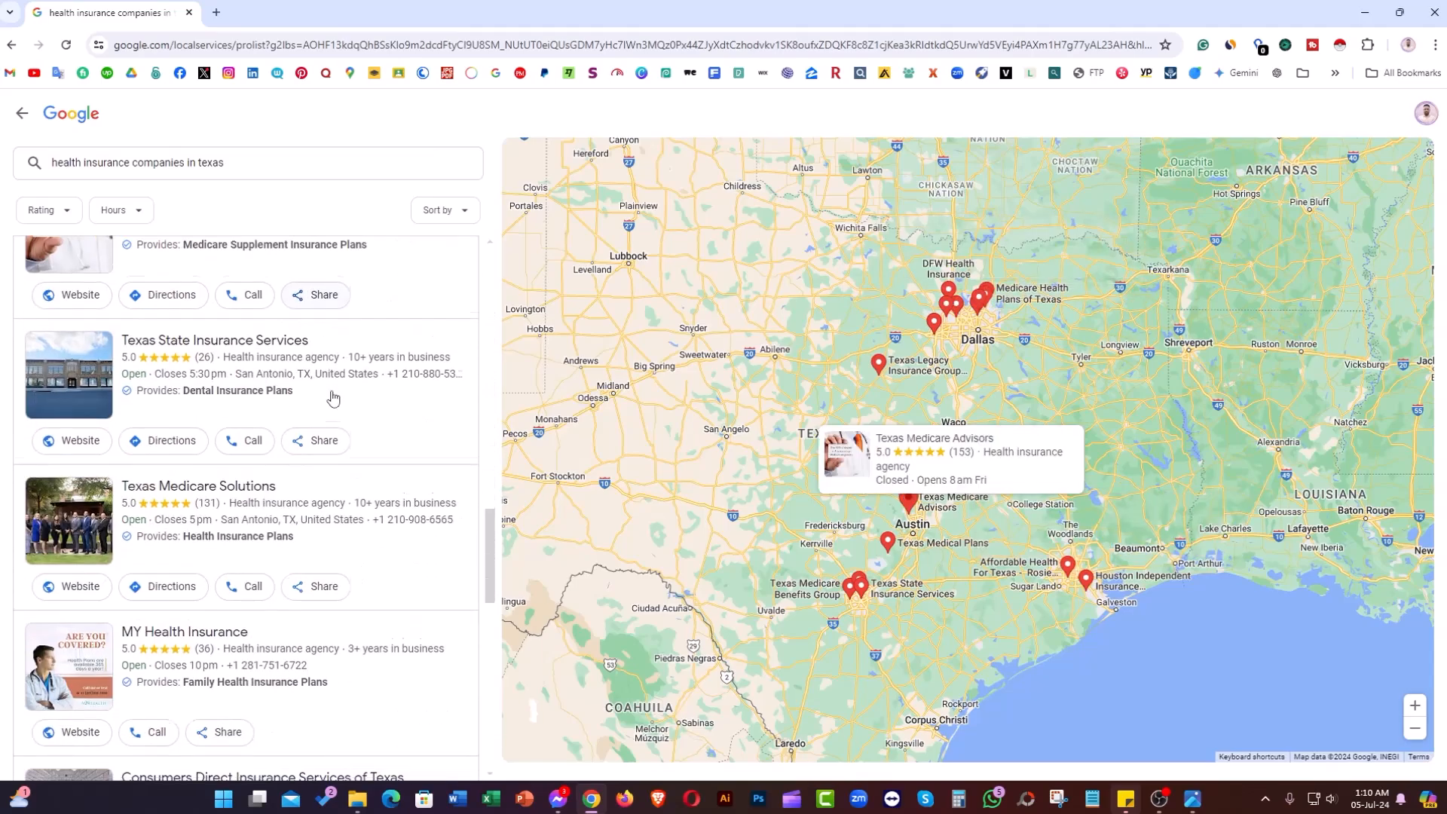
pyautogui.scroll(-3)
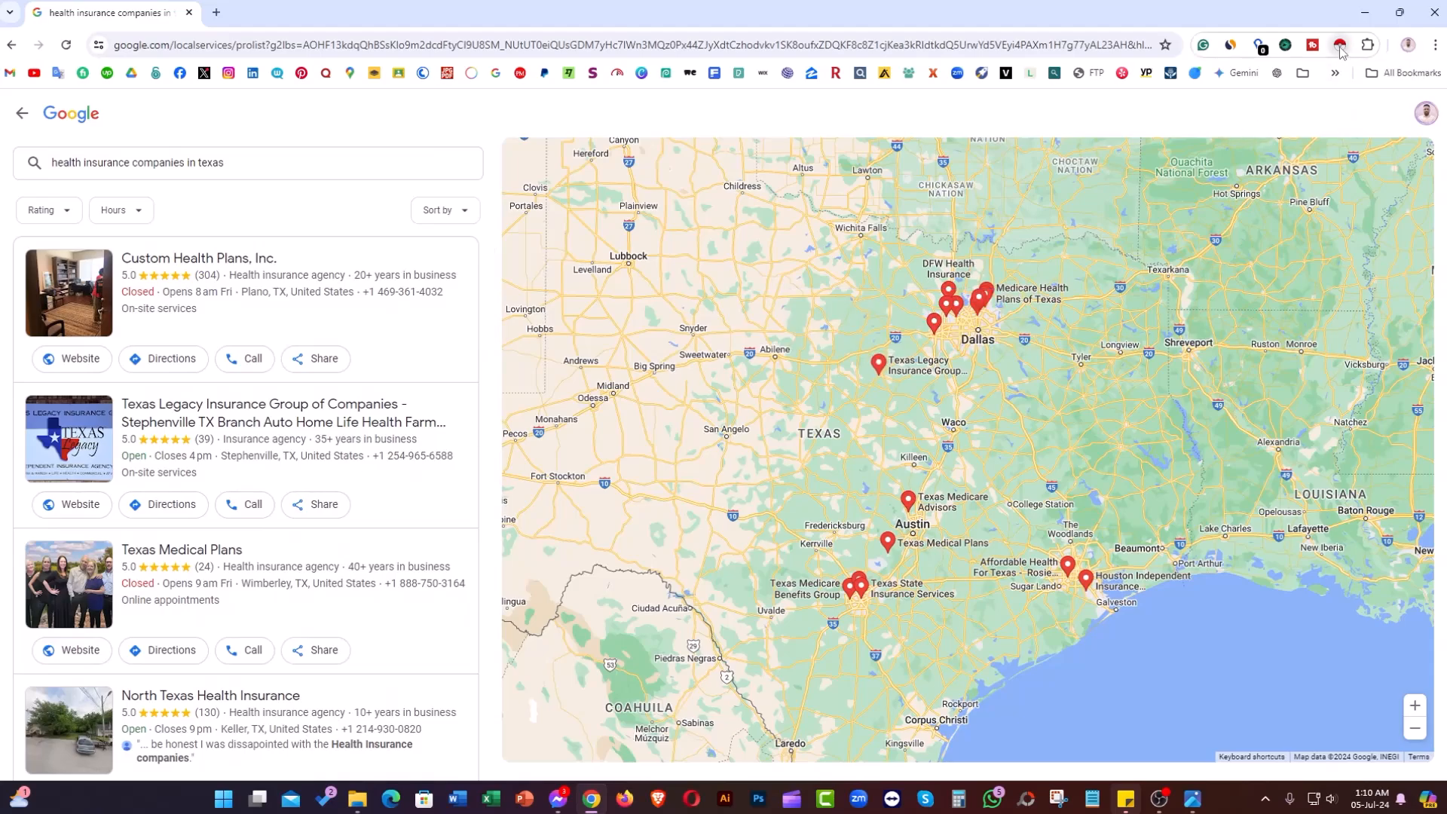
# Run Instant Data Scraper on the listings page and review its preview table of 20 detected rows
pyautogui.click(1338, 44)
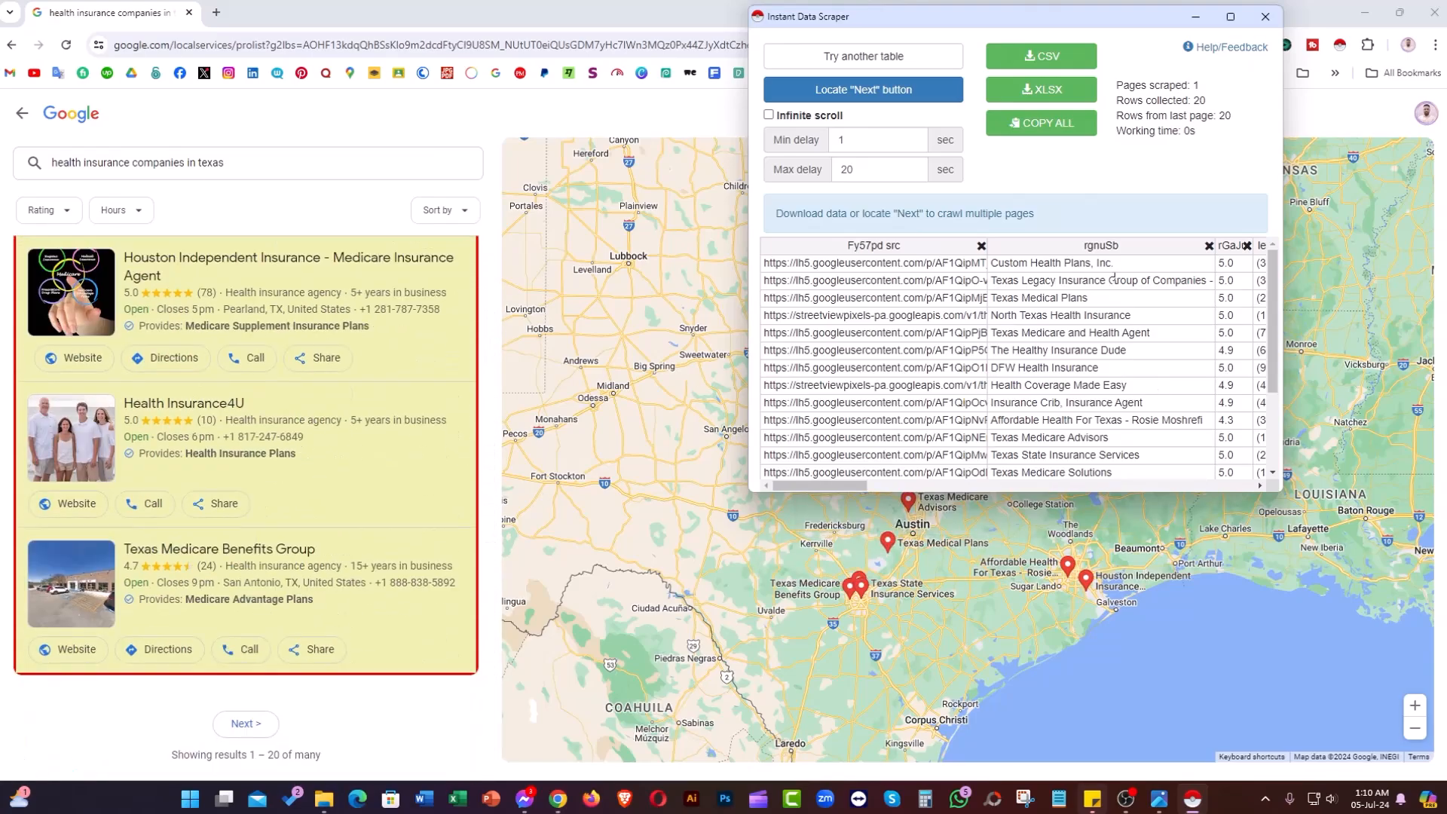
pyautogui.scroll(-3)
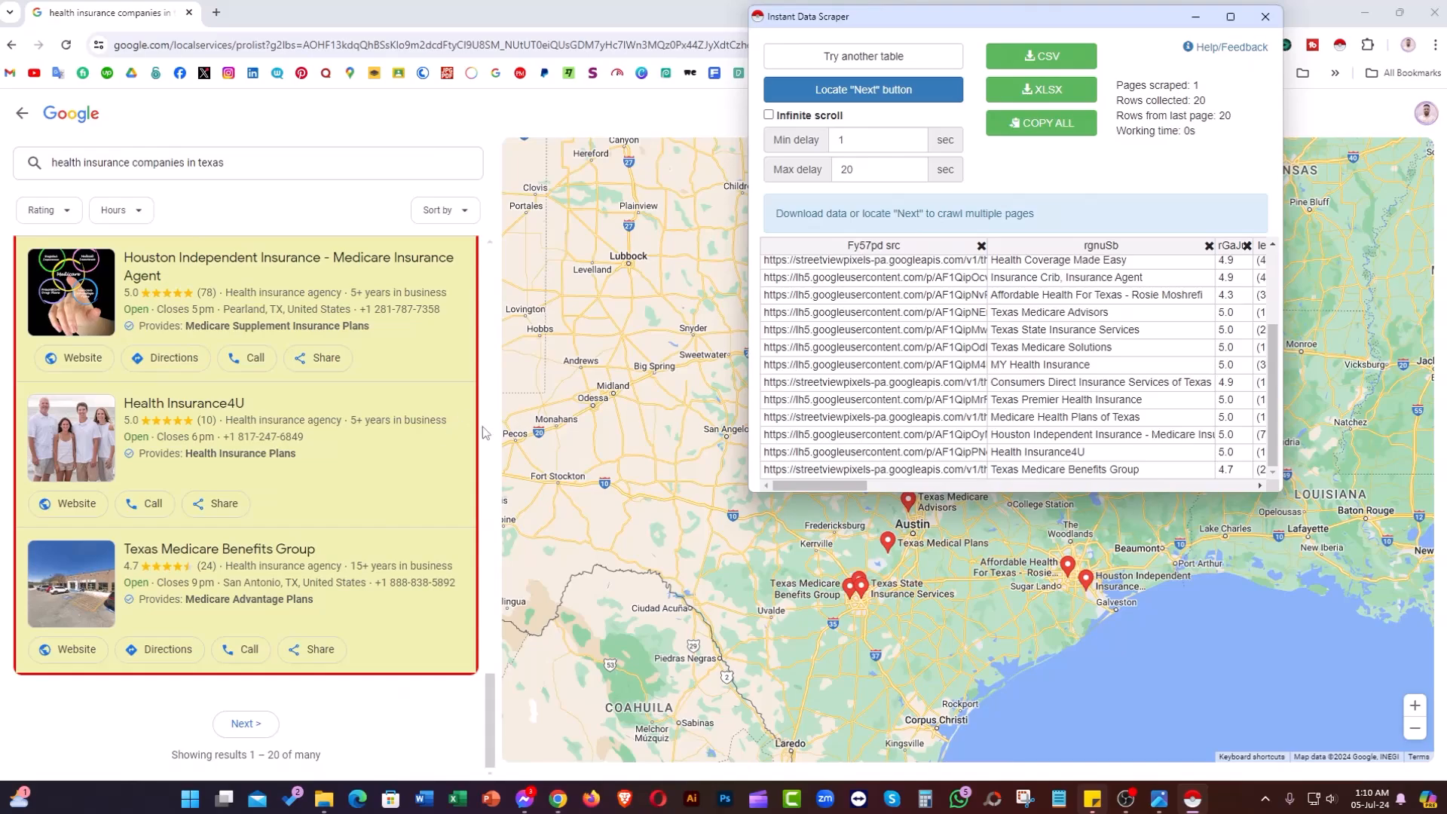
pyautogui.scroll(-3)
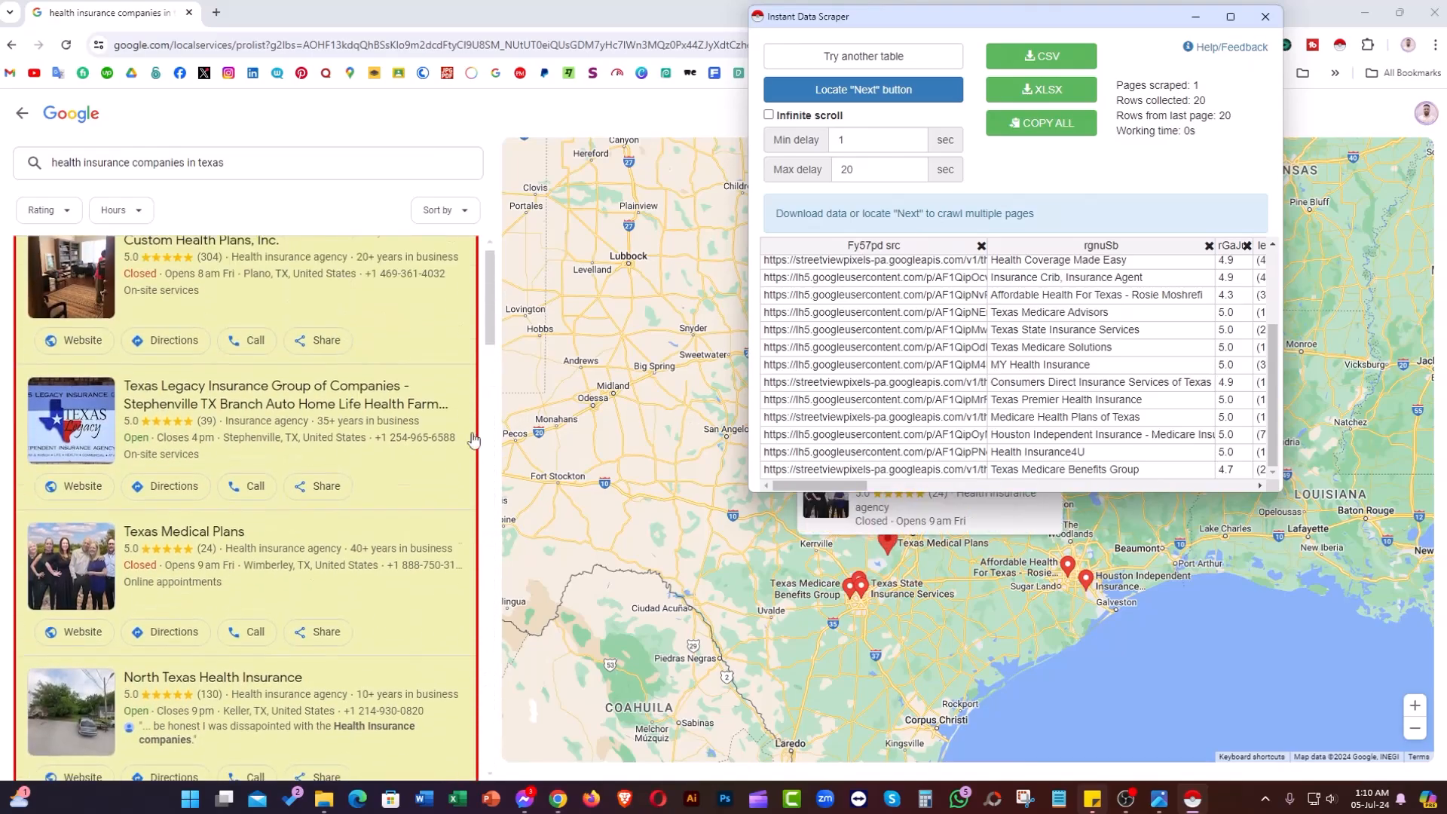
pyautogui.scroll(-3)
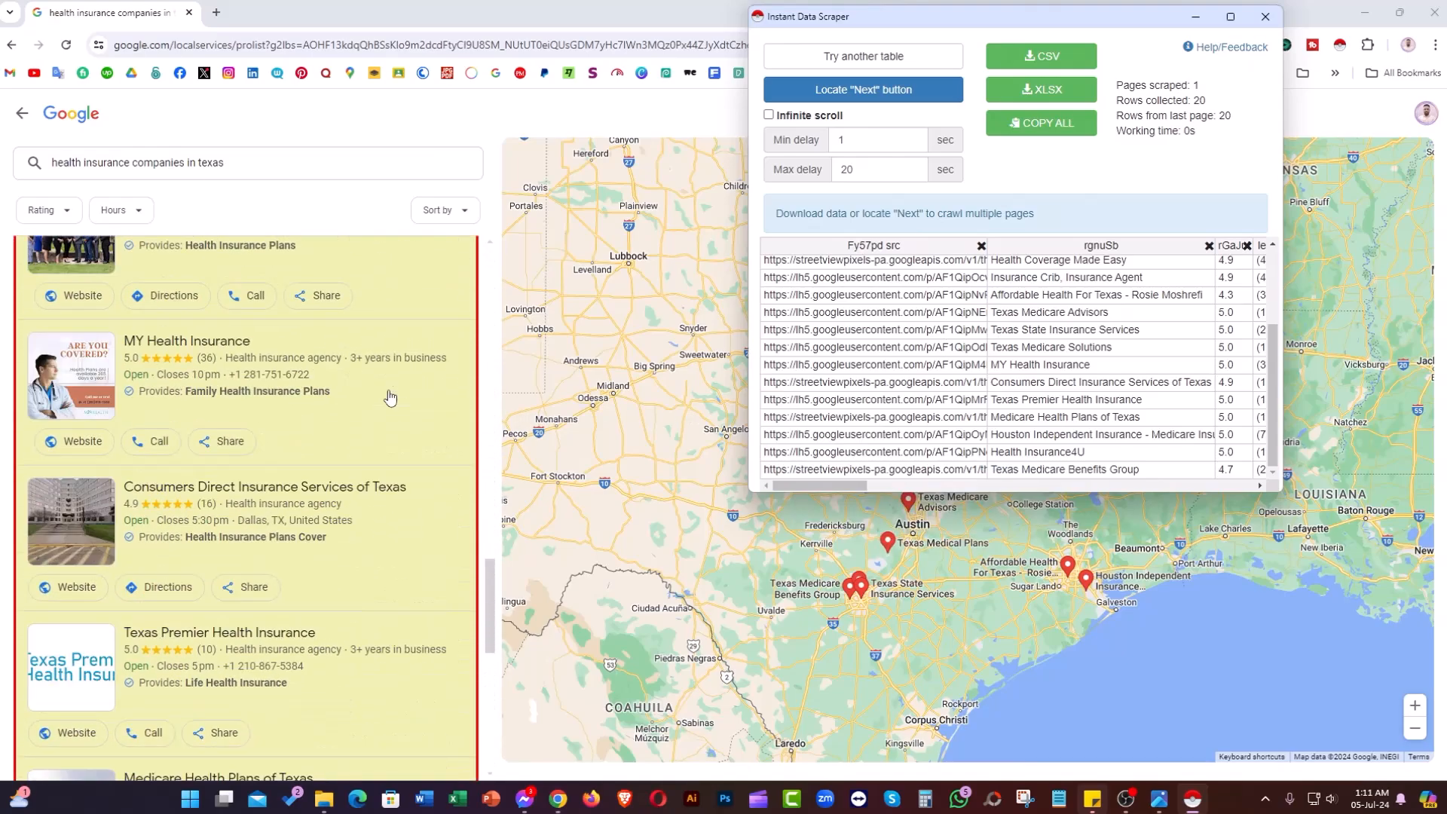
# Mark the Next link, crawl all 13 results pages to collect 246 rows, and export them as CSV
pyautogui.click(862, 89)
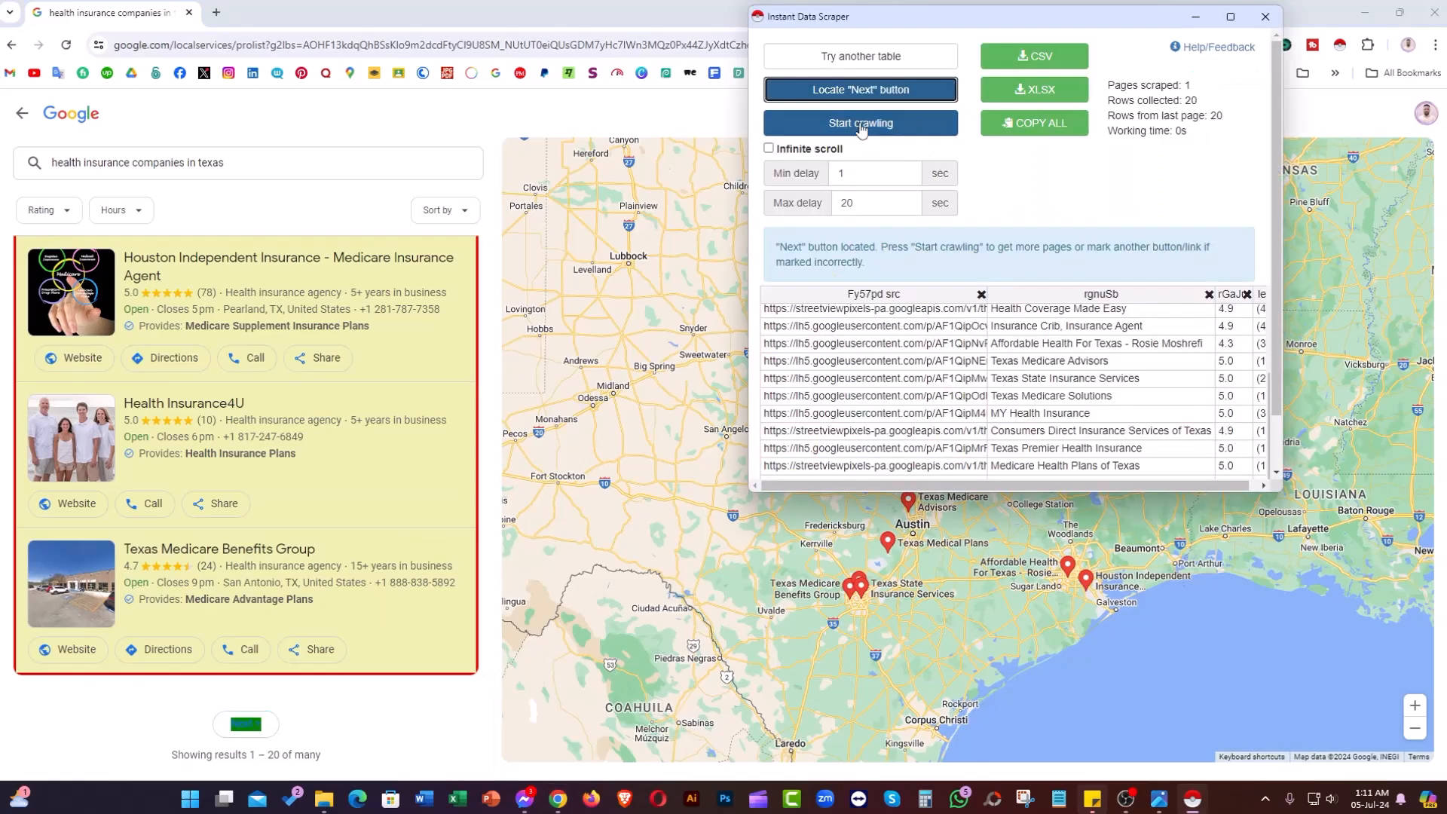
pyautogui.click(861, 122)
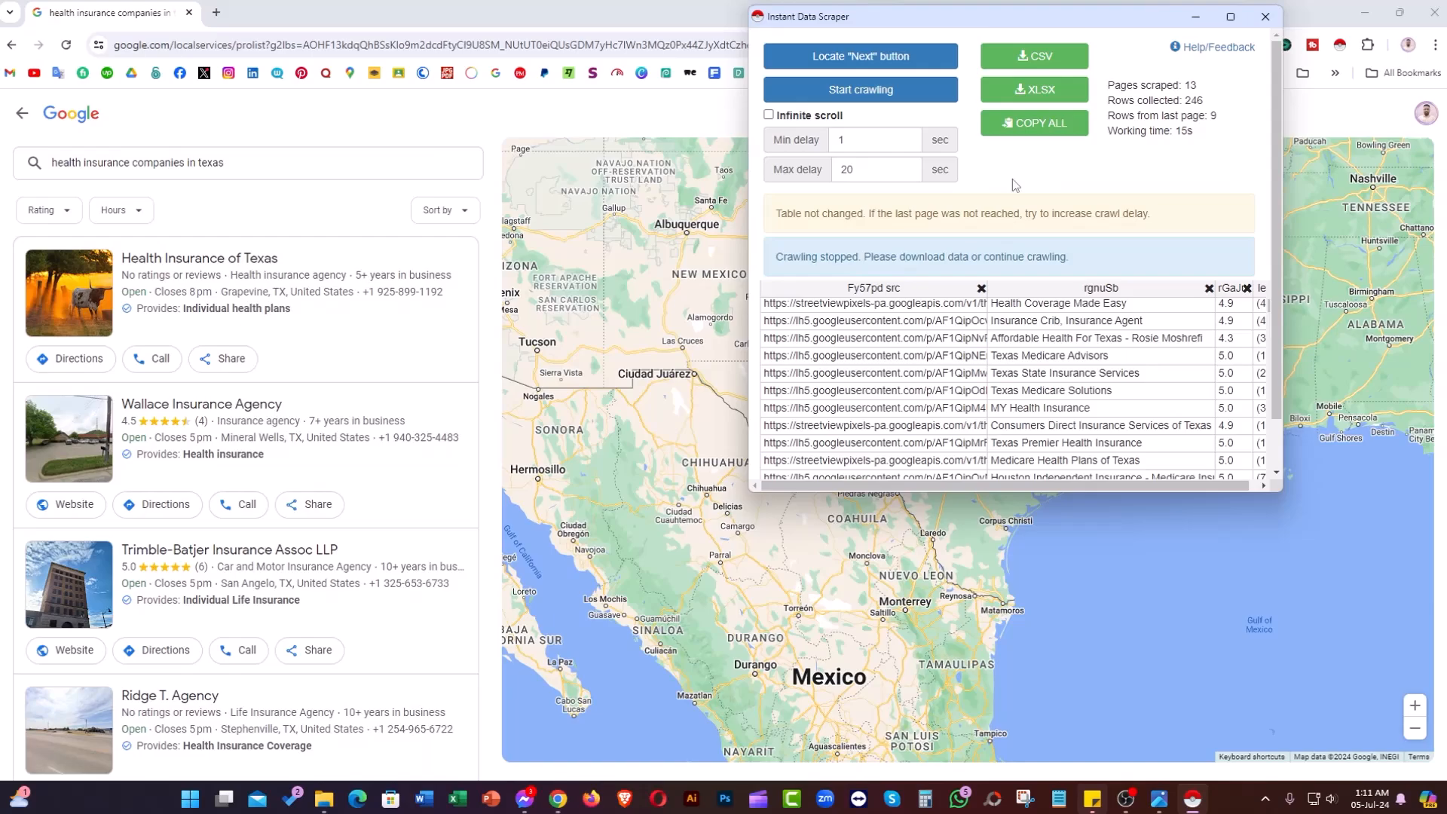
pyautogui.moveTo(1189, 99)
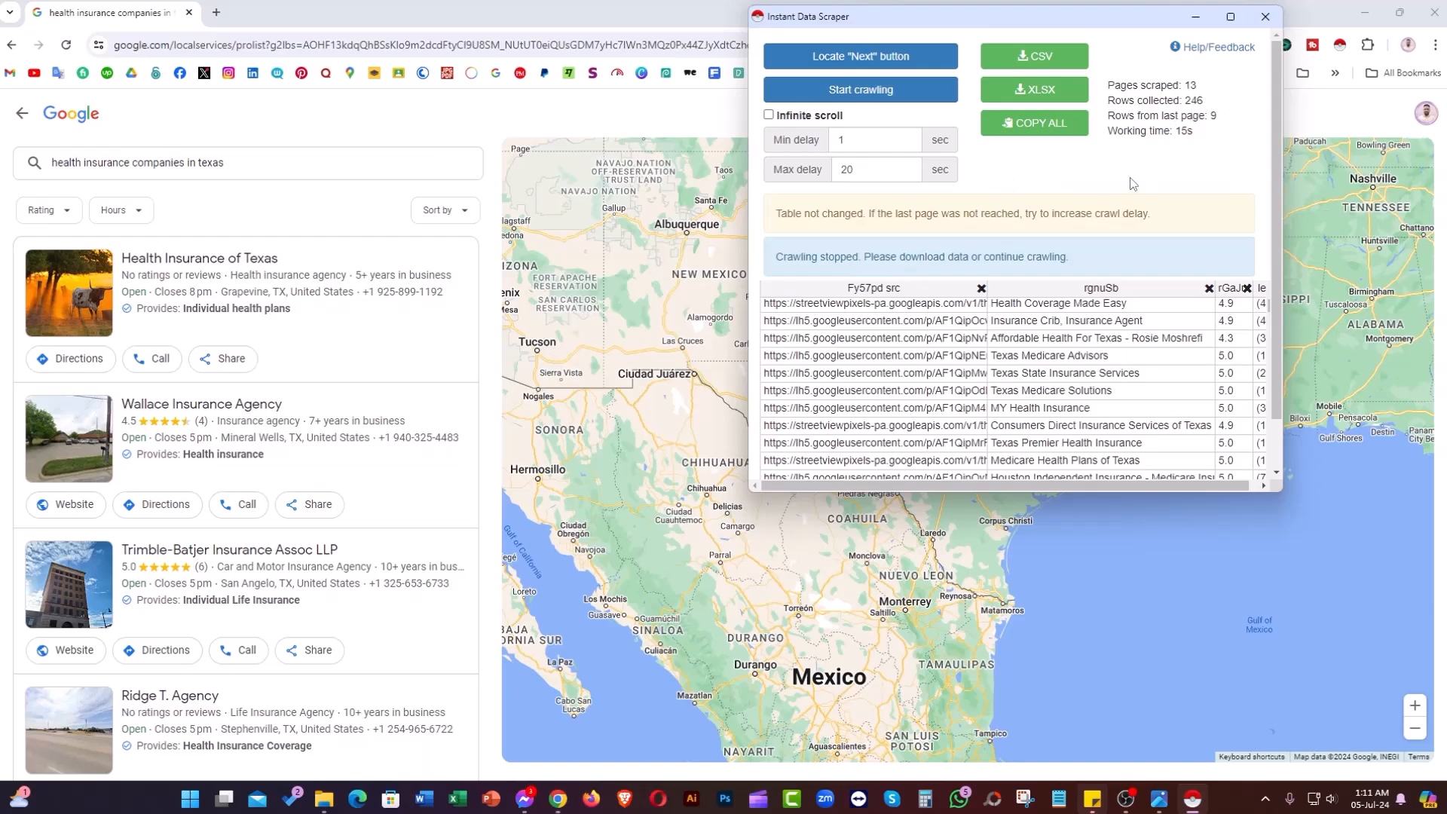
pyautogui.moveTo(1055, 243)
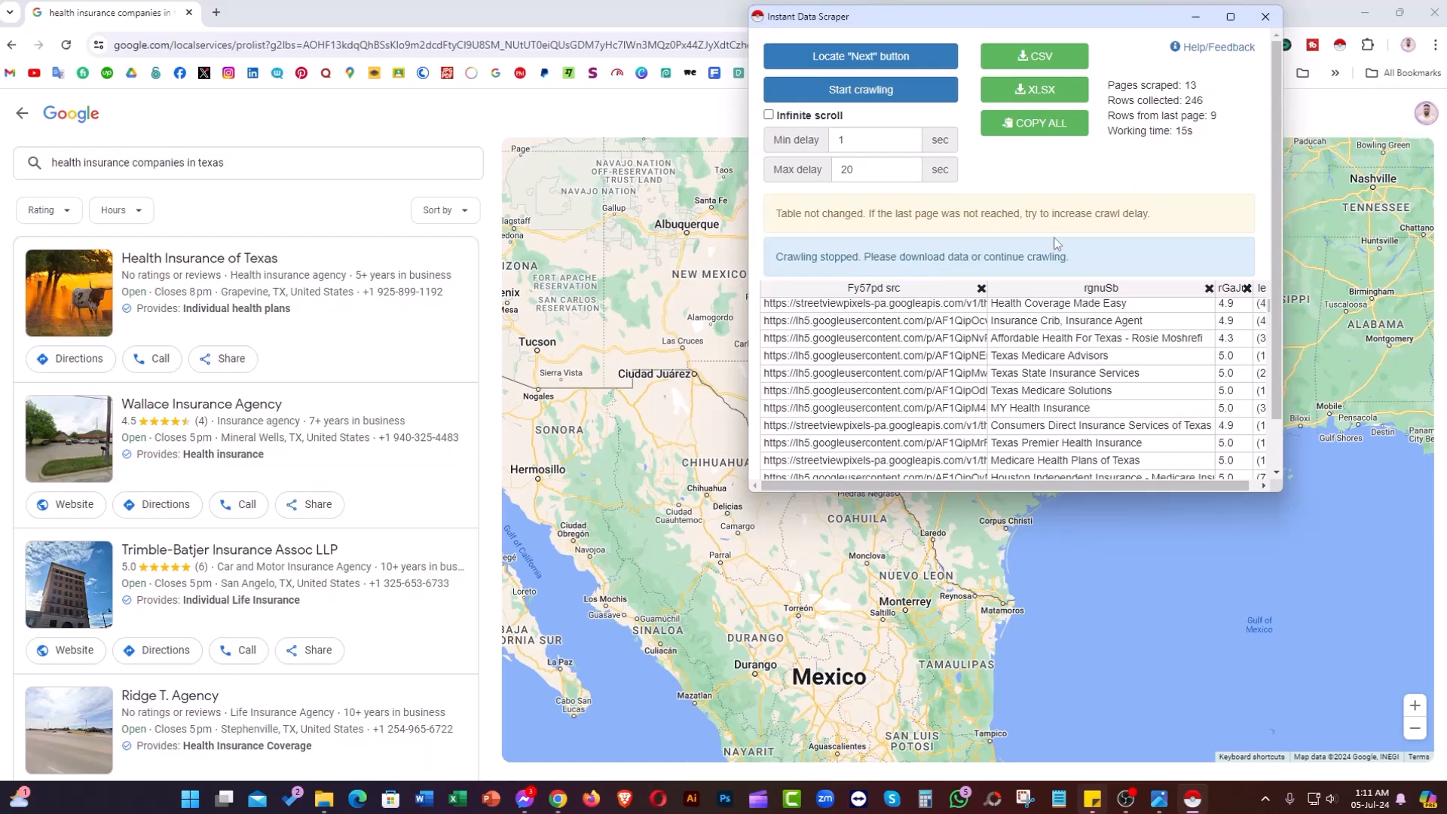
pyautogui.moveTo(1149, 386)
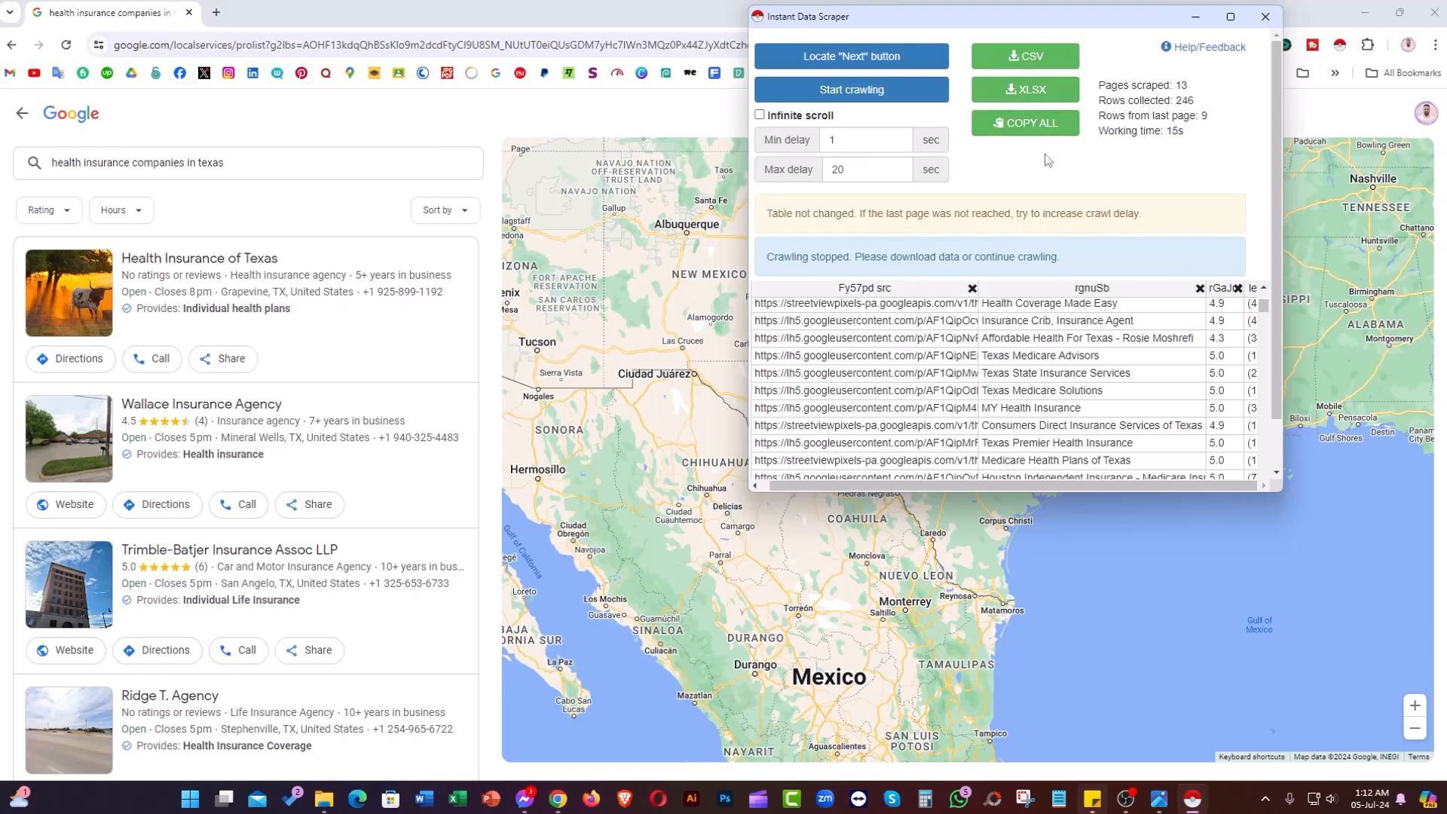
pyautogui.scroll(-3)
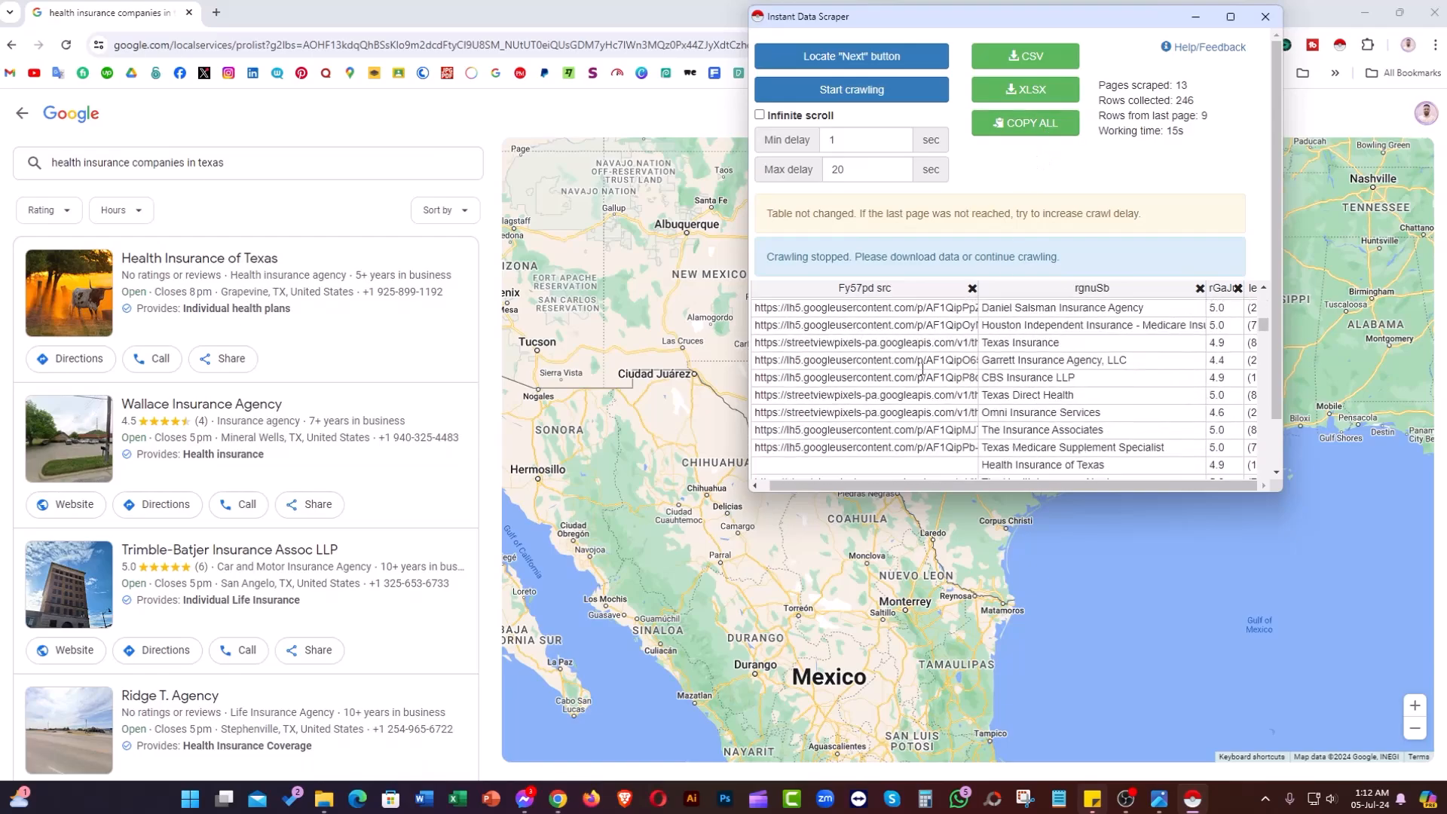
pyautogui.scroll(-3)
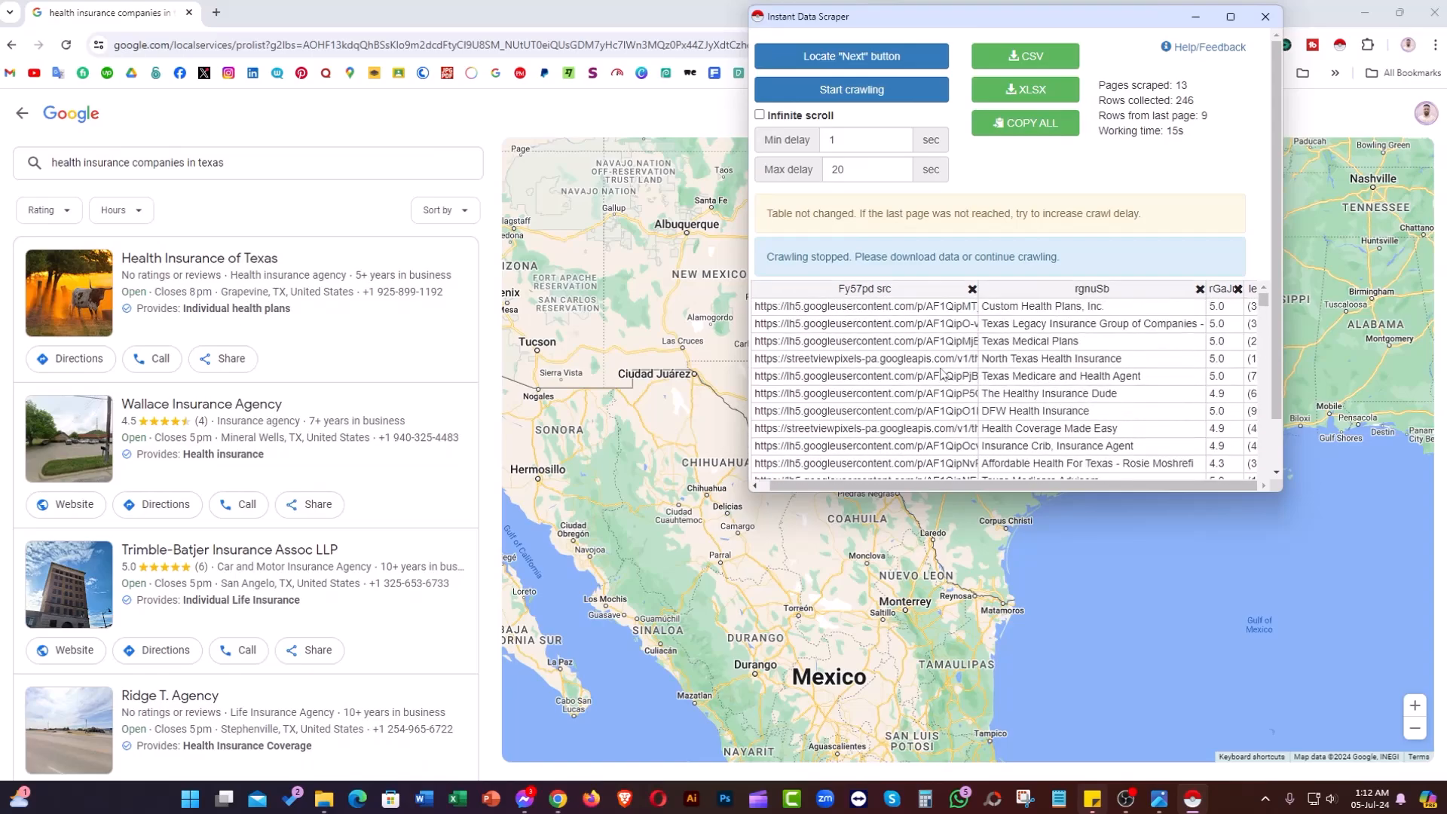
pyautogui.moveTo(1059, 169)
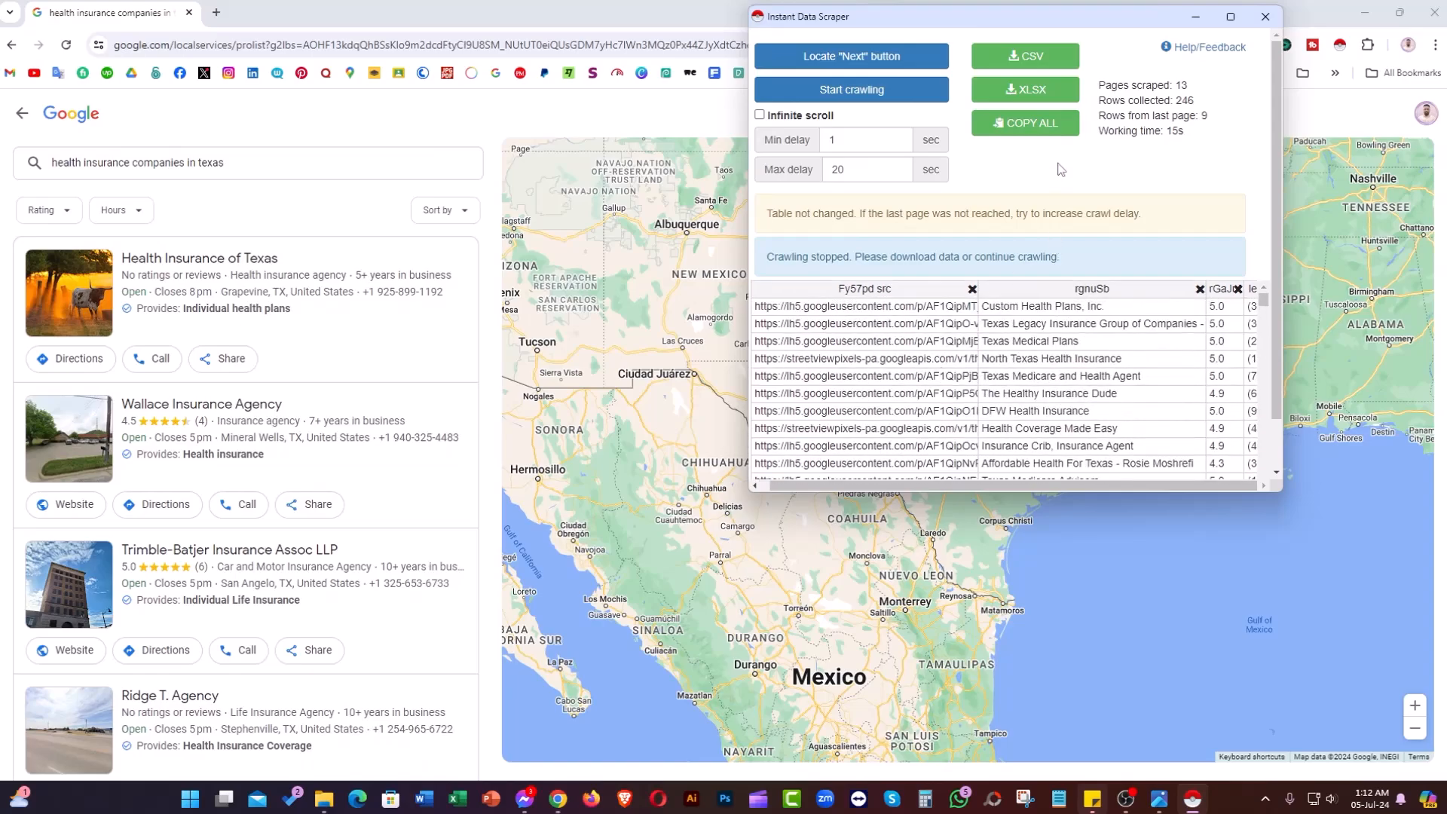
pyautogui.click(1023, 56)
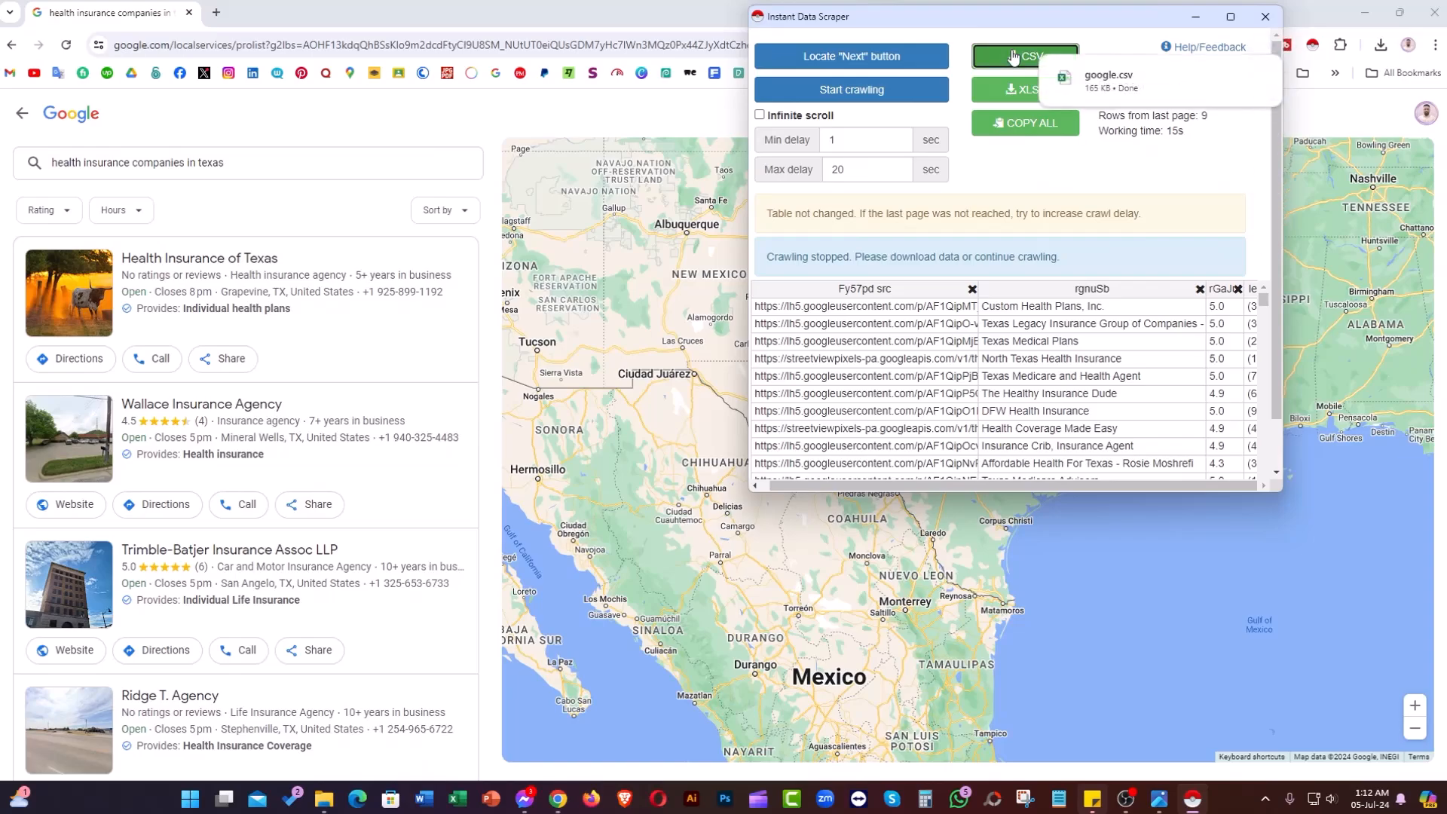
pyautogui.moveTo(1228, 77)
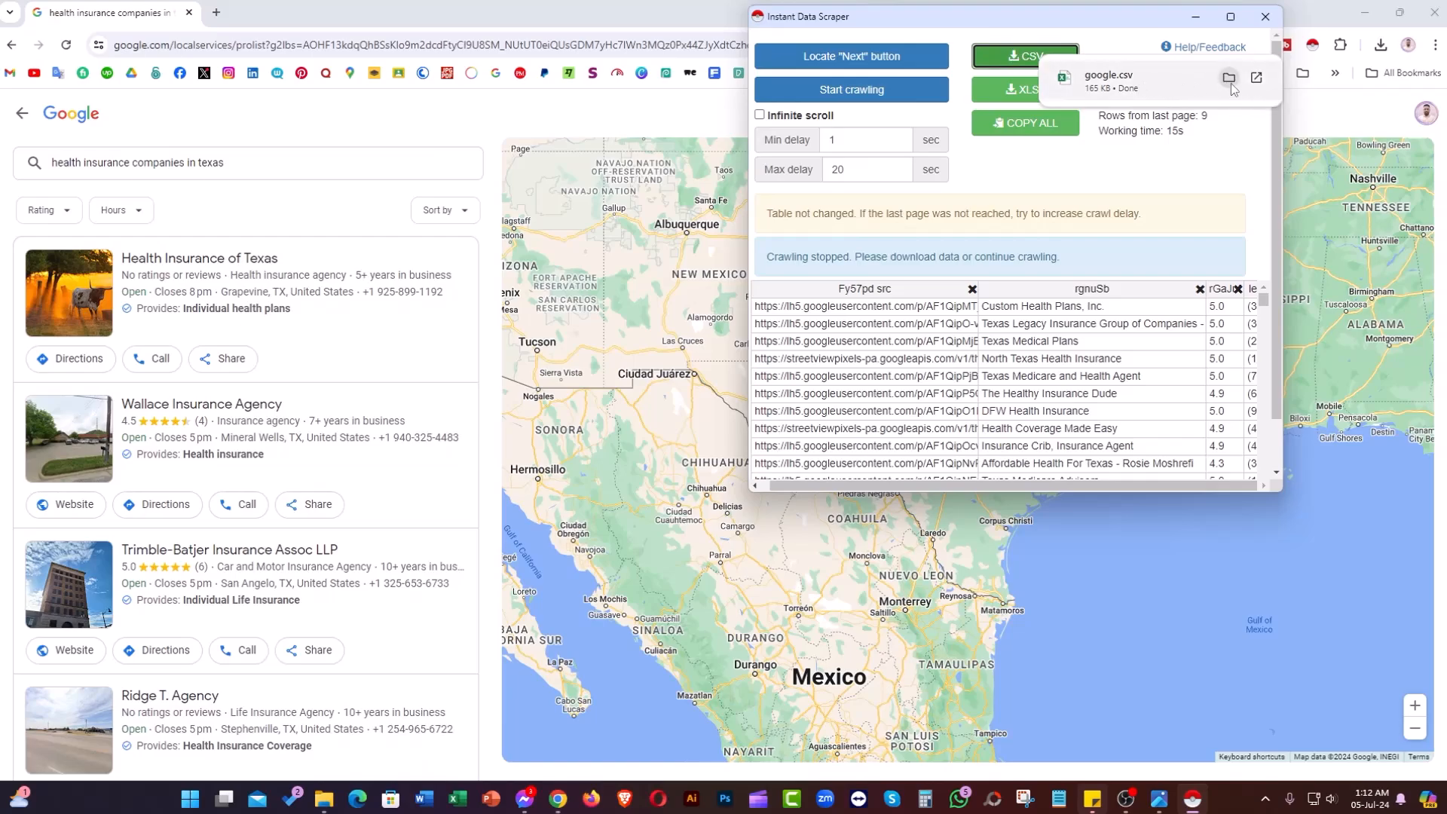
# Show the downloaded google.csv in its Downloads folder and open it from the context menu
pyautogui.click(1228, 77)
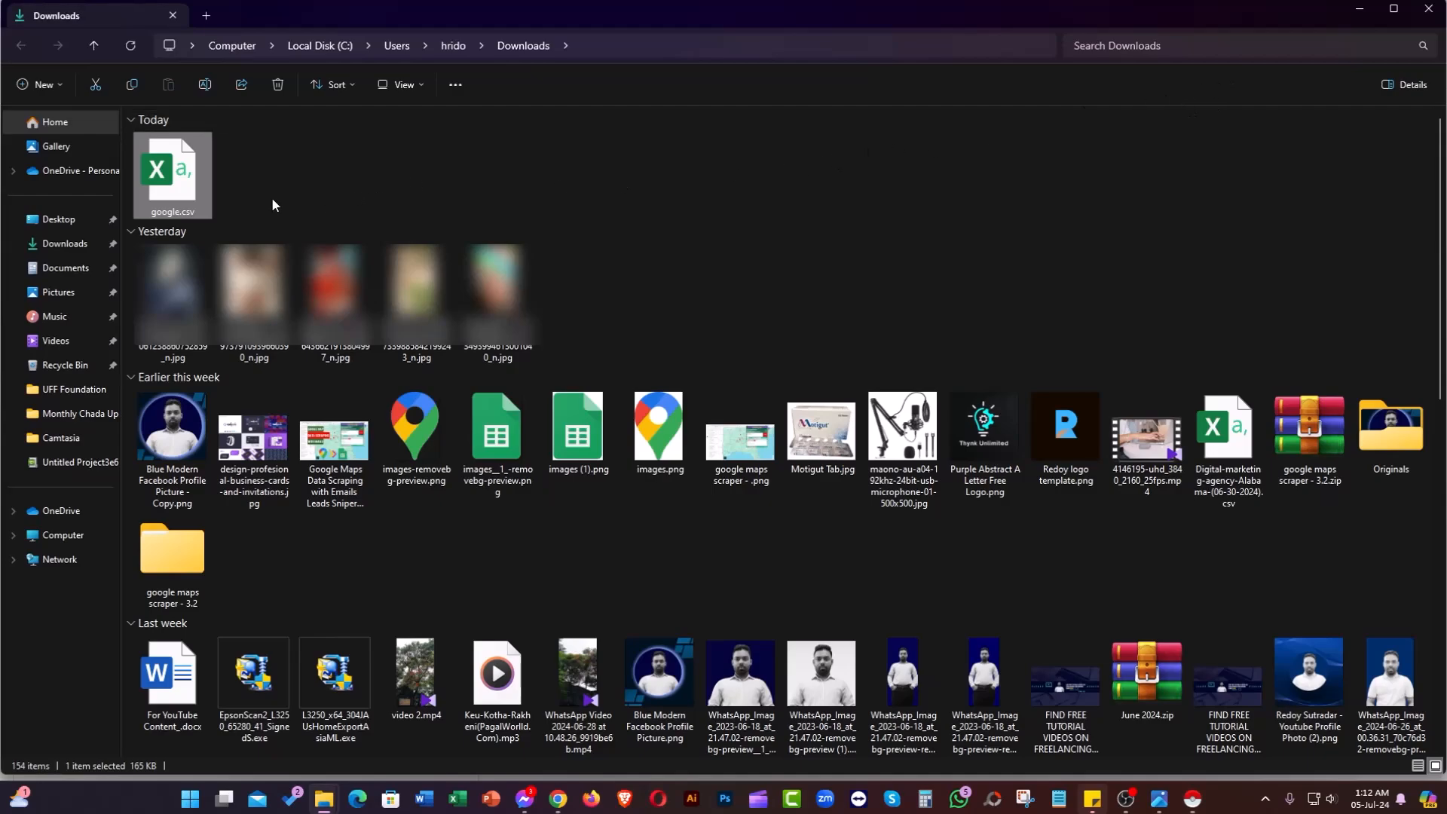
pyautogui.rightClick(172, 175)
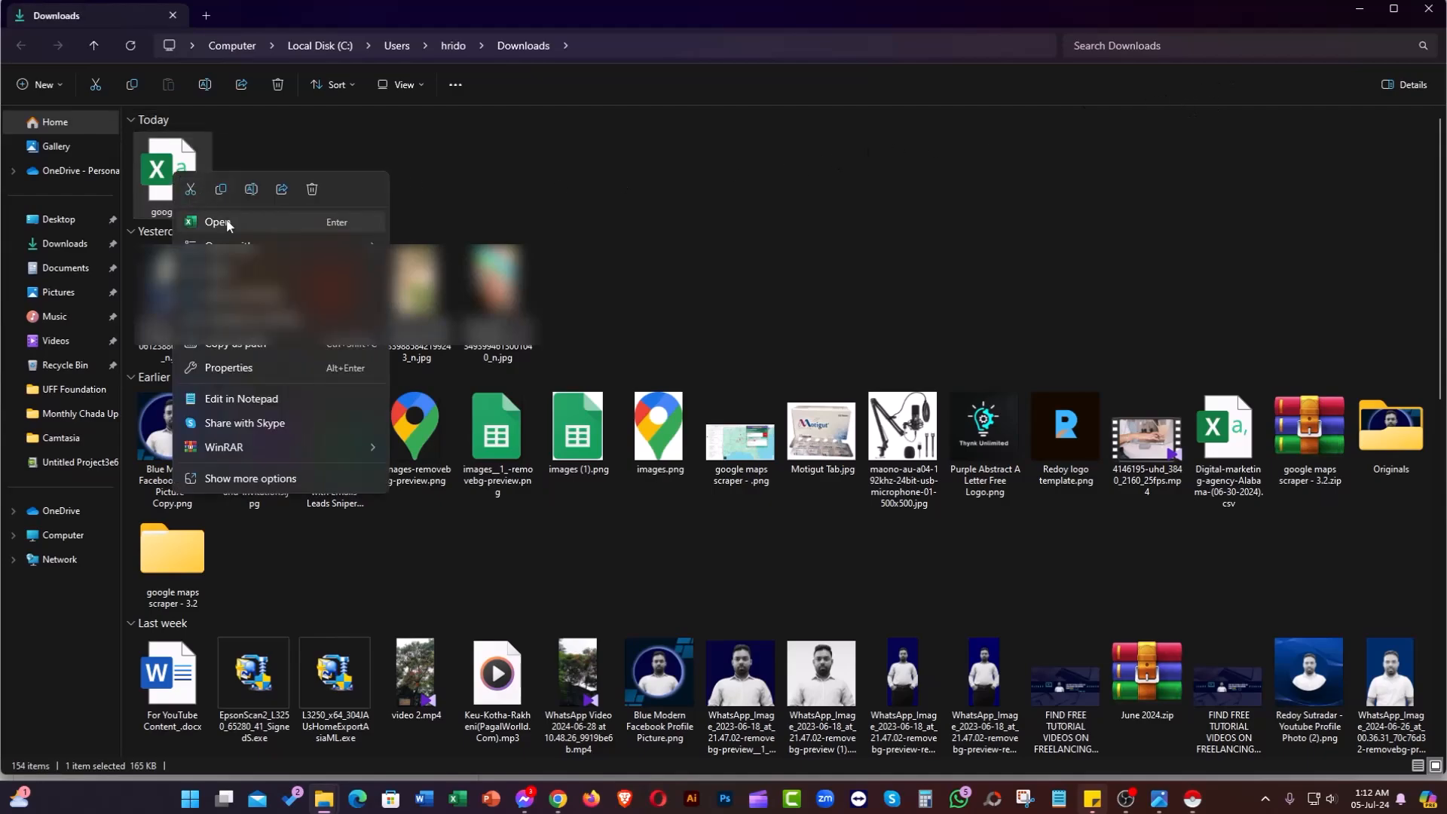
pyautogui.click(222, 223)
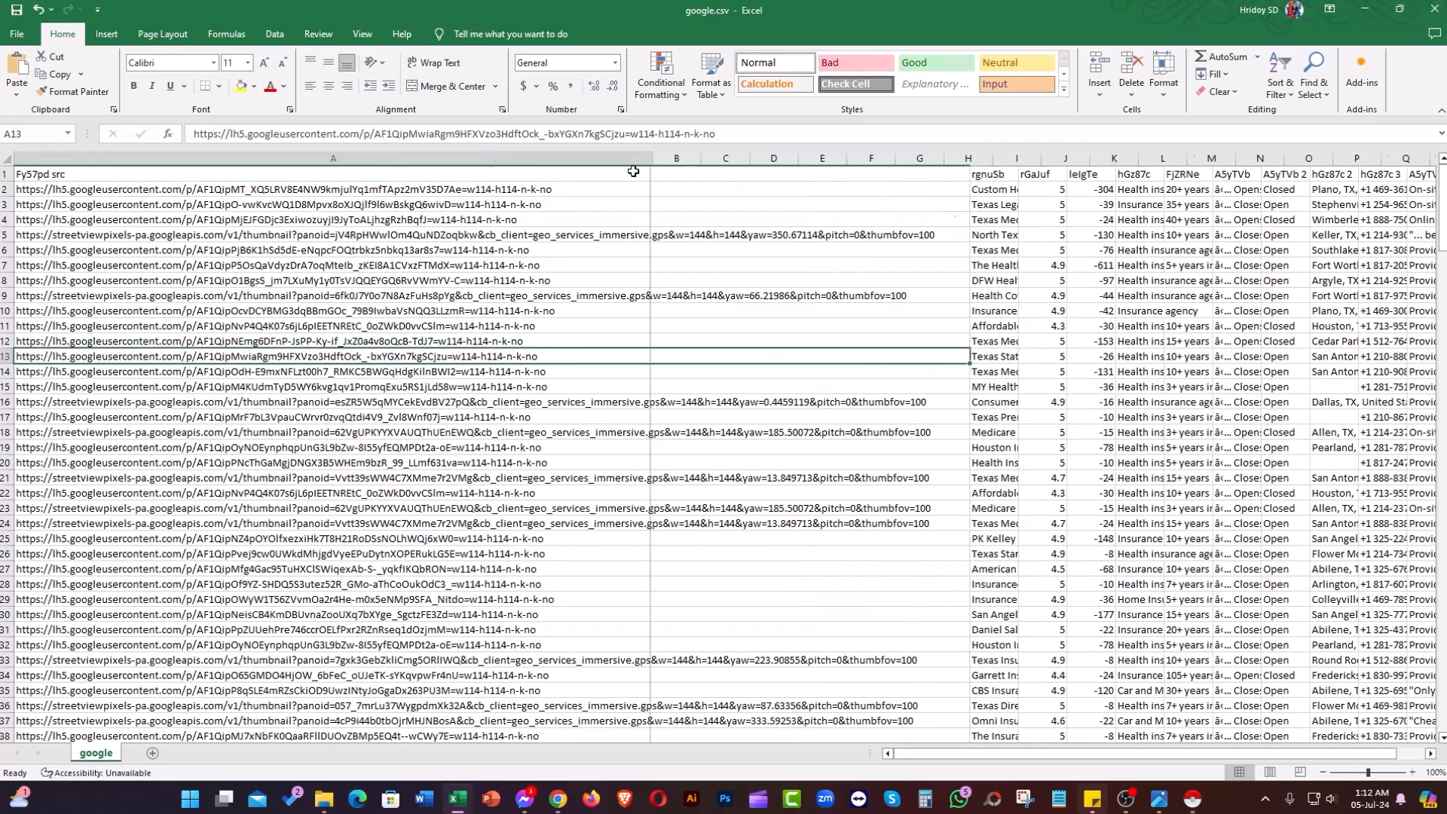
# Widen column B (rgnuSb) to show business names, then scroll across and down the scraped rows
pyautogui.click(648, 158)
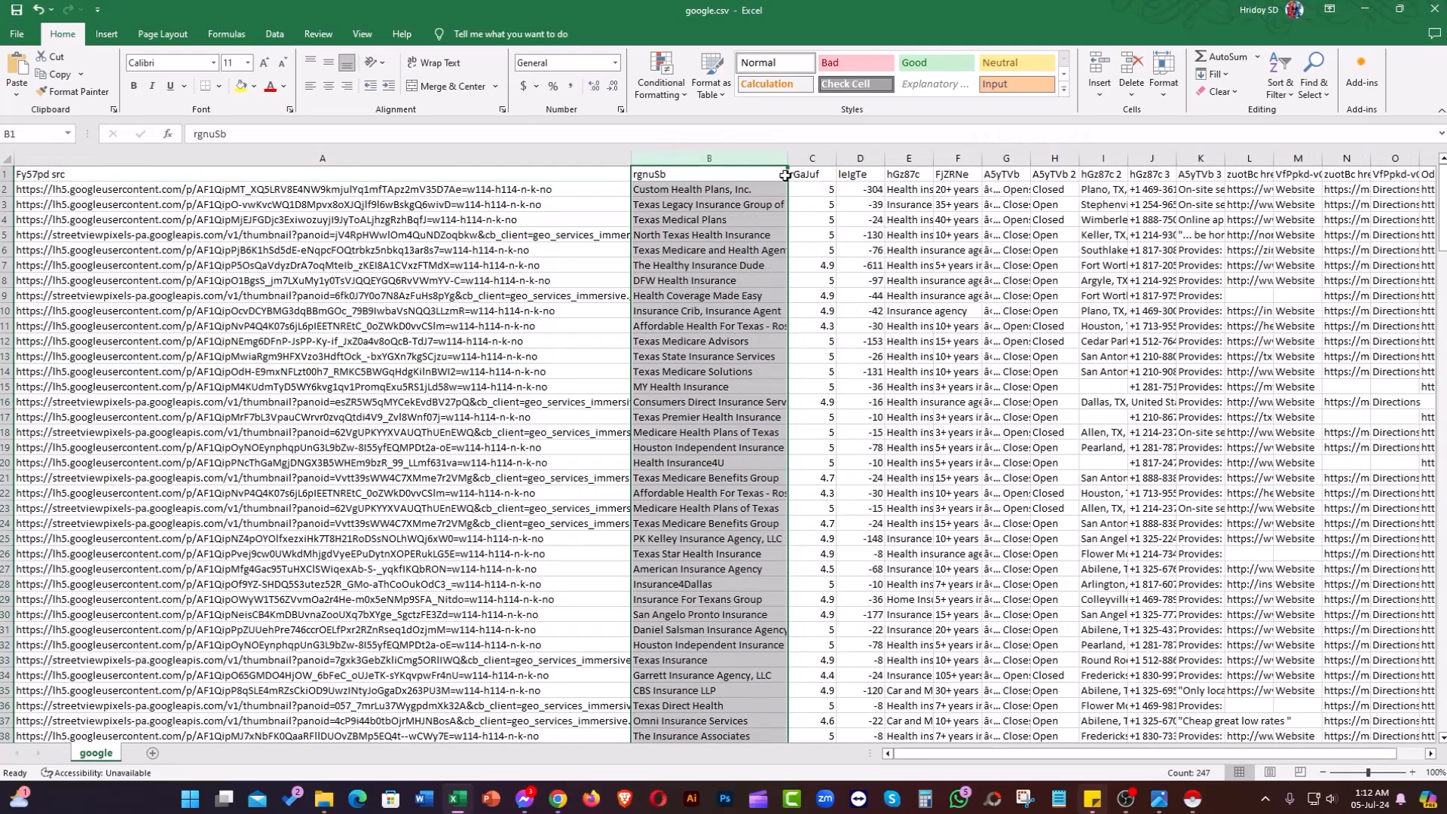
pyautogui.click(313, 248)
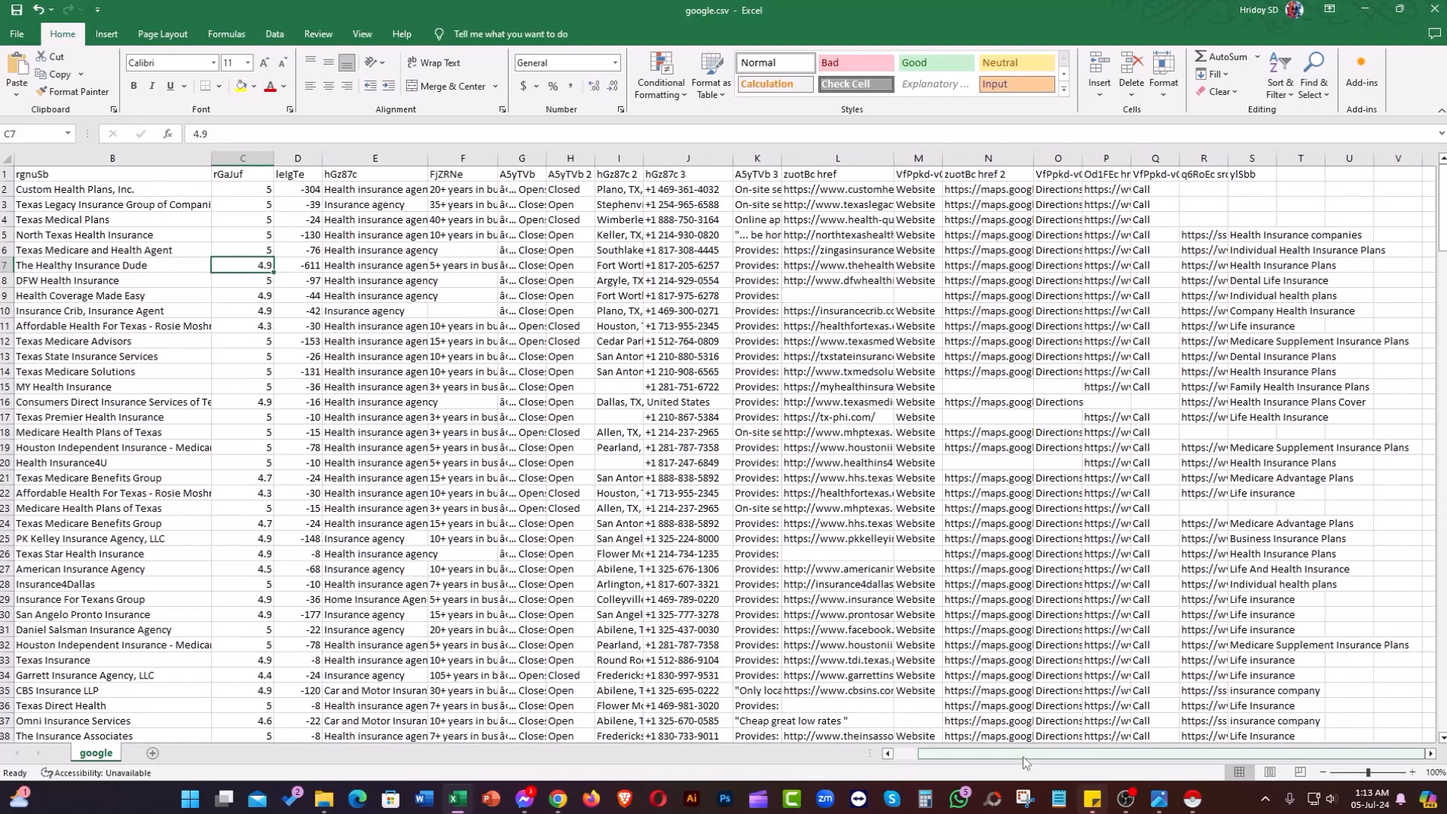
pyautogui.hscroll(-3)
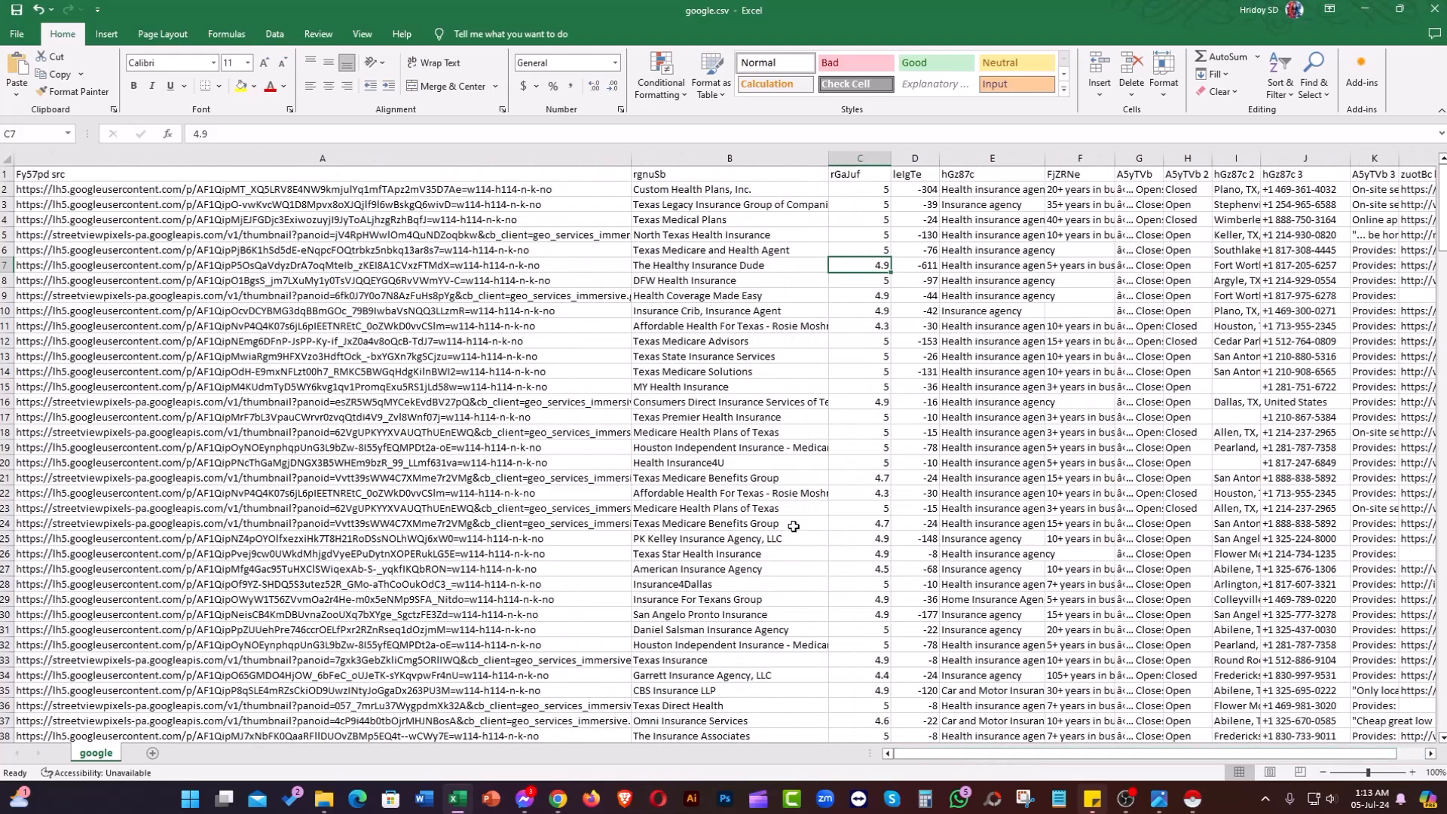
pyautogui.moveTo(1031, 758)
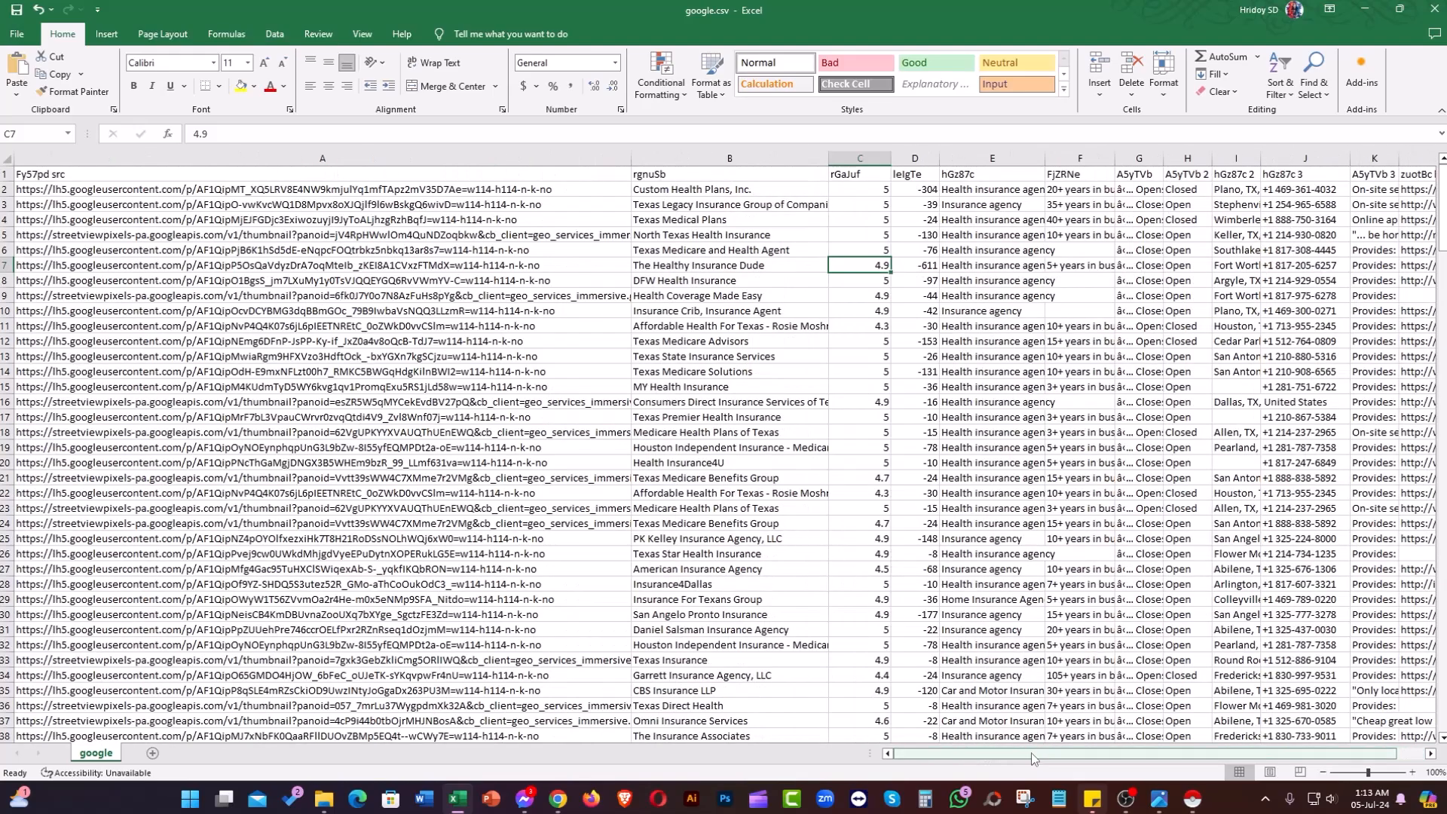
pyautogui.hscroll(3)
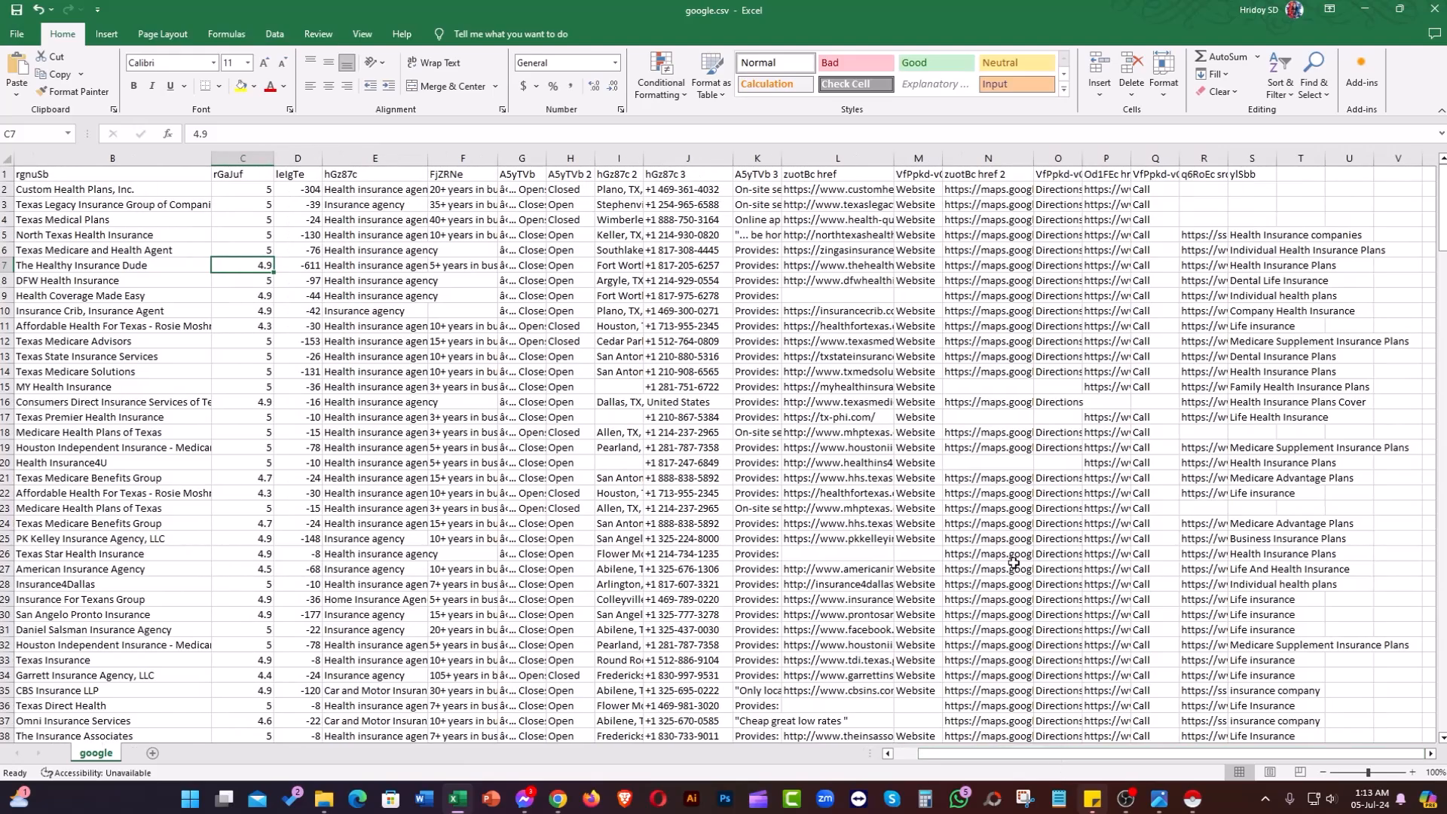
pyautogui.scroll(-3)
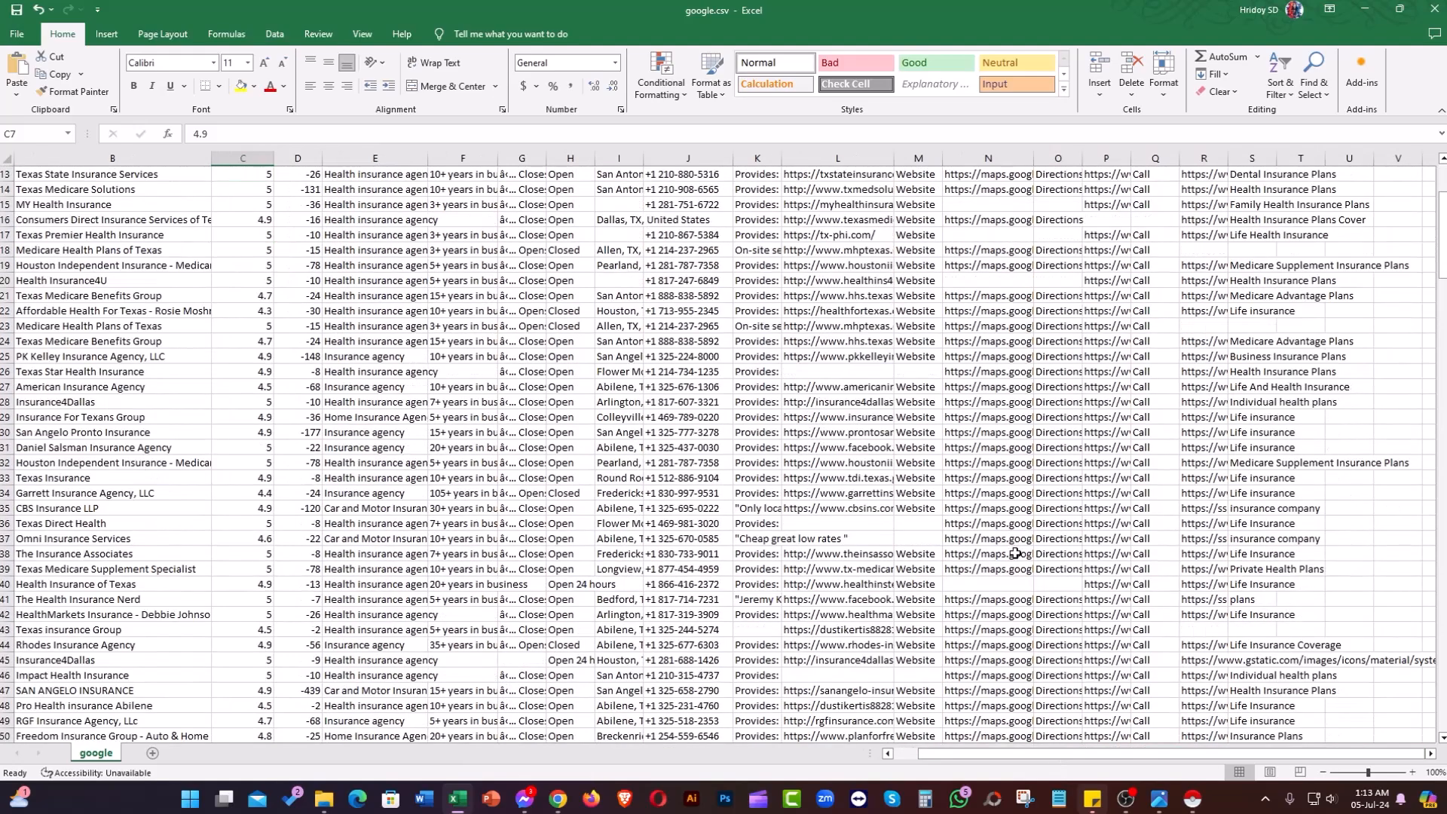